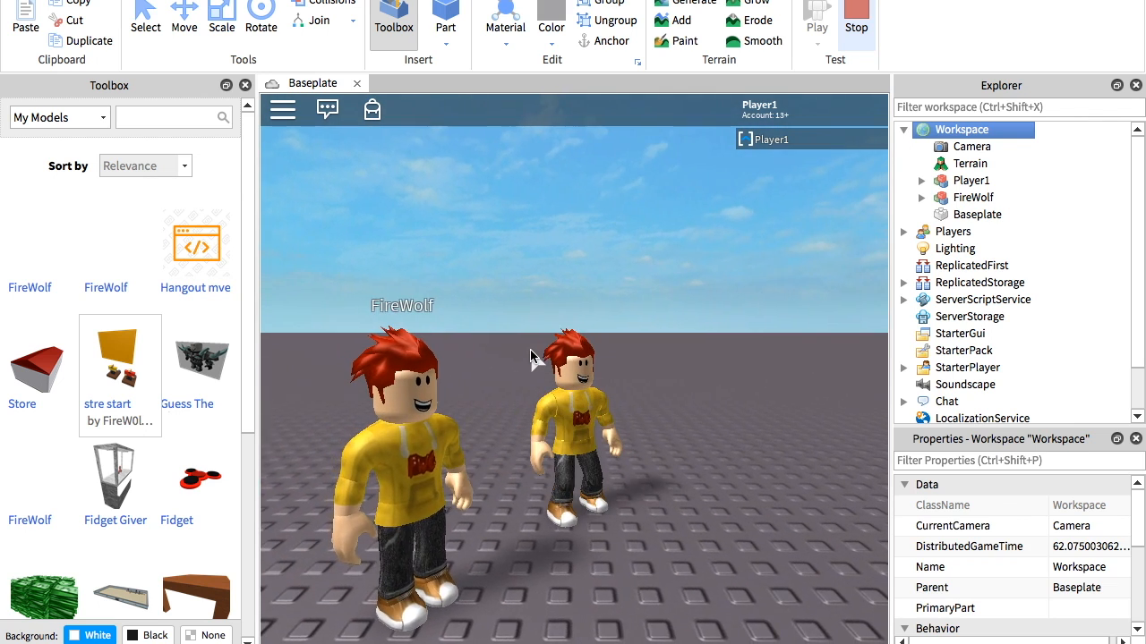
- Stop the running playtest so the baseplate returns to edit mode
click(855, 22)
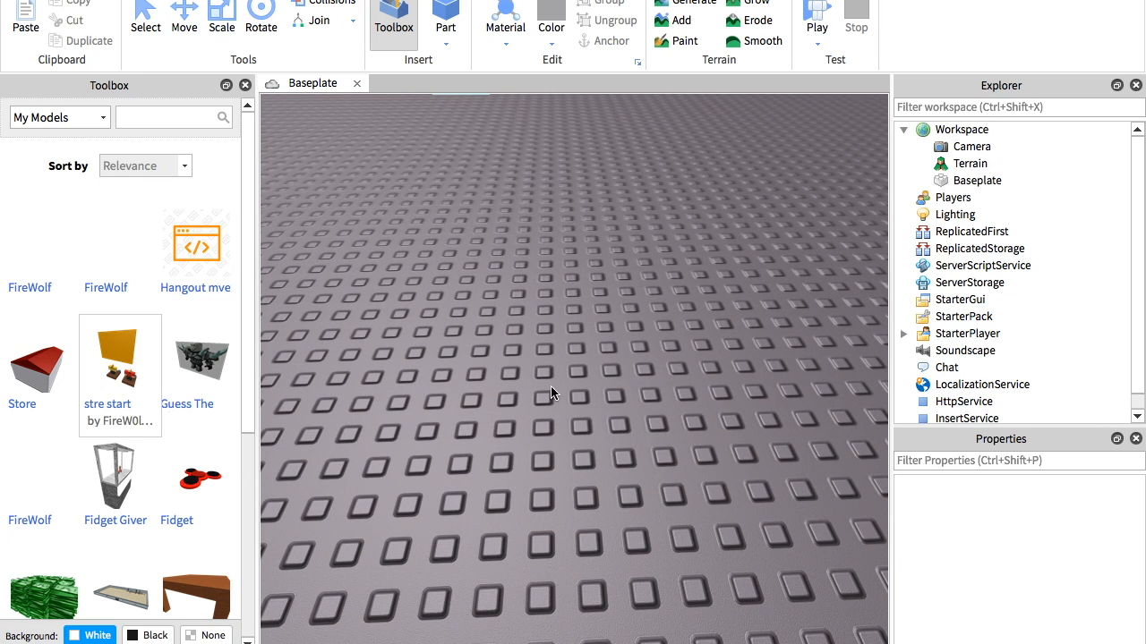
mouse_move(599, 381)
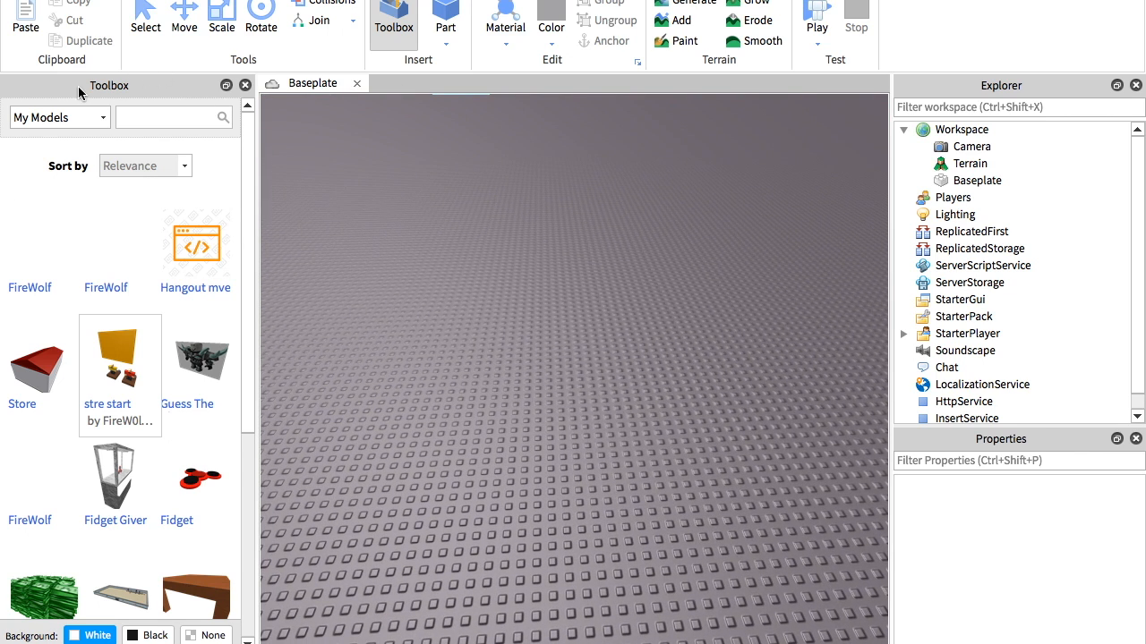
mouse_move(1016, 93)
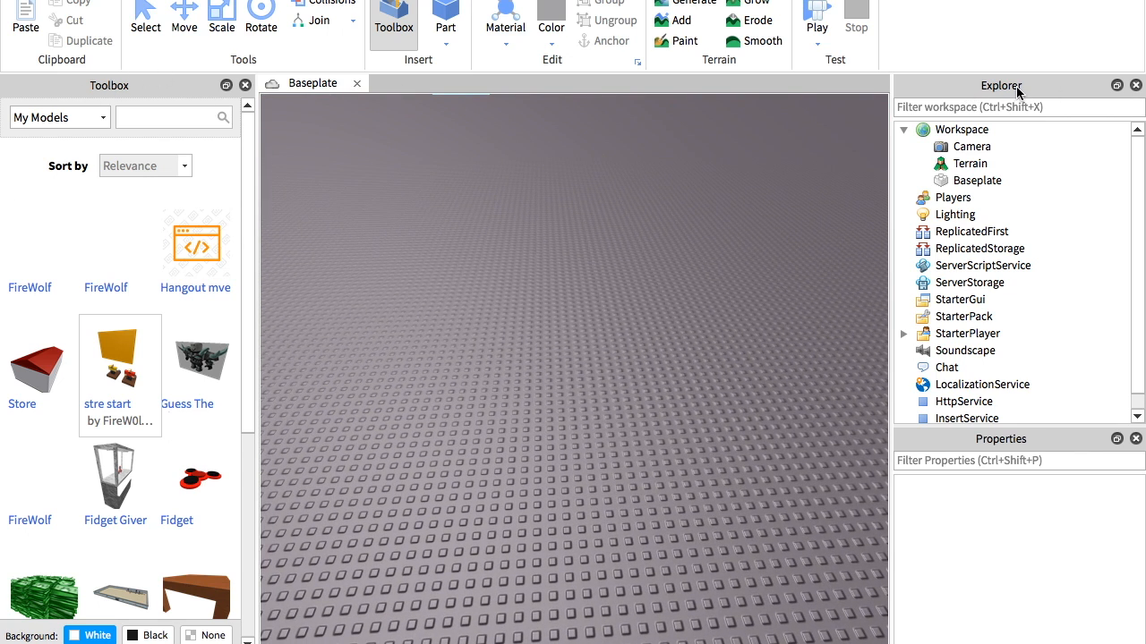
mouse_move(975, 444)
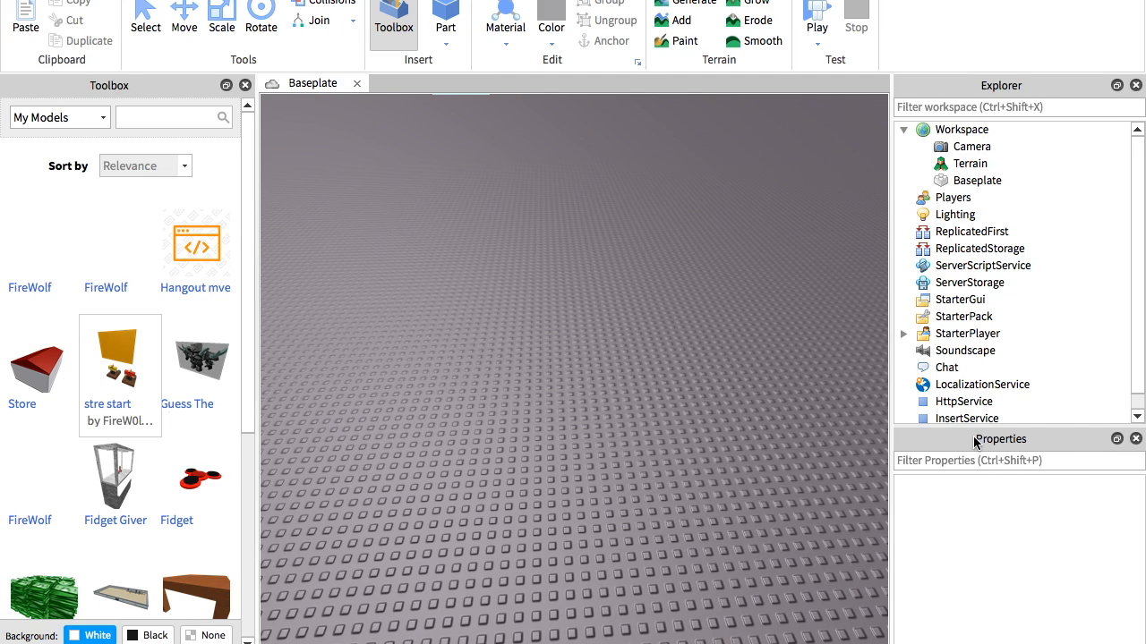
mouse_move(988, 444)
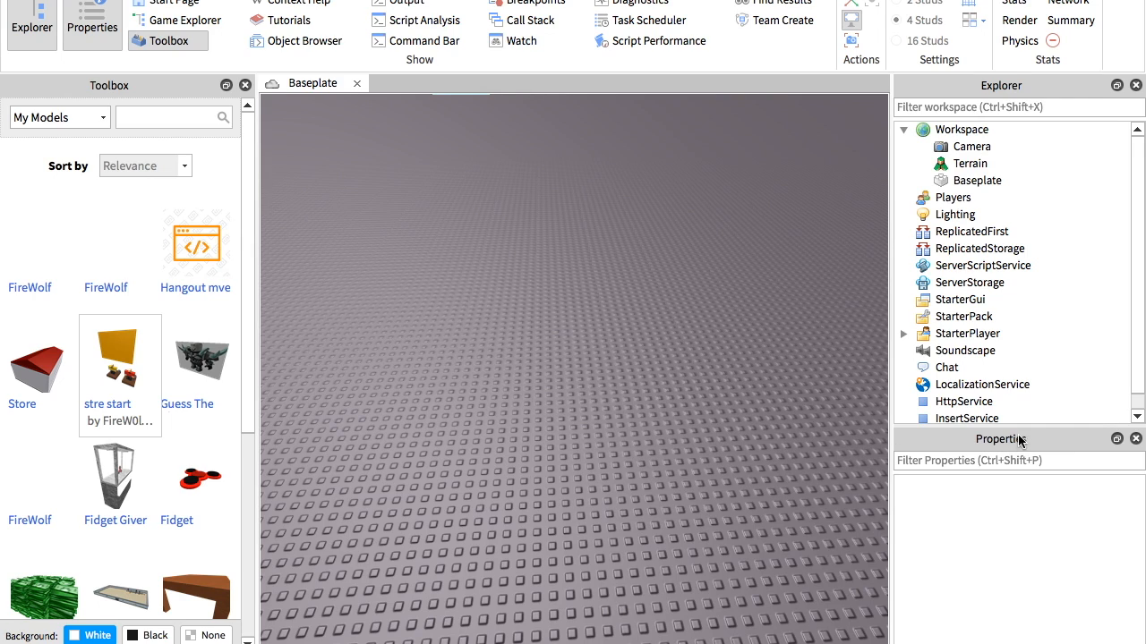
mouse_move(201, 36)
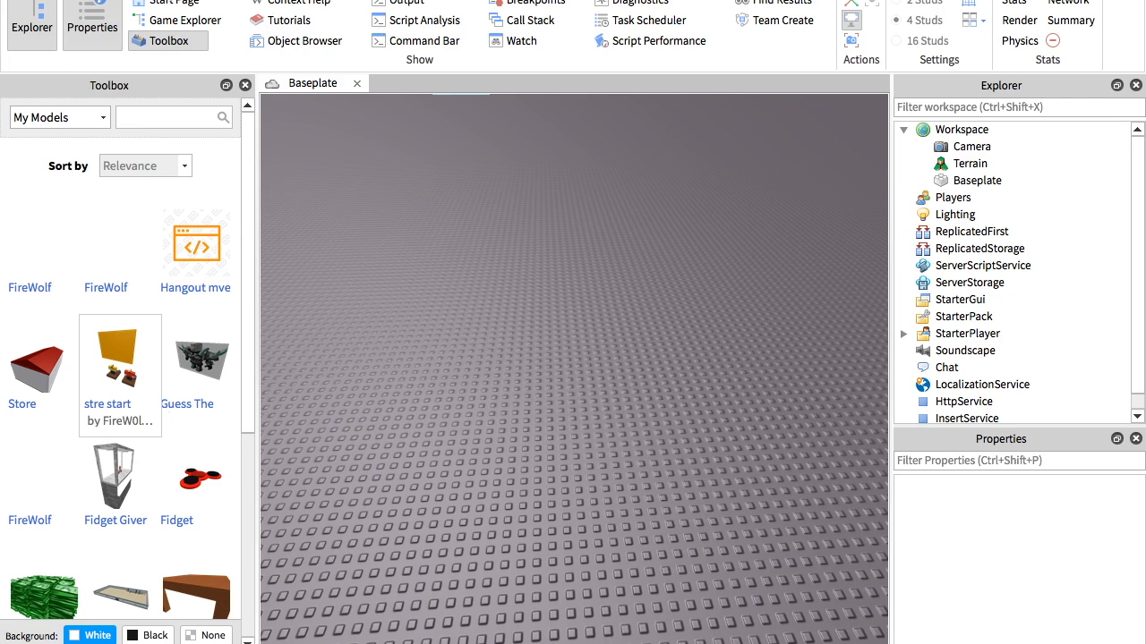
mouse_move(165, 25)
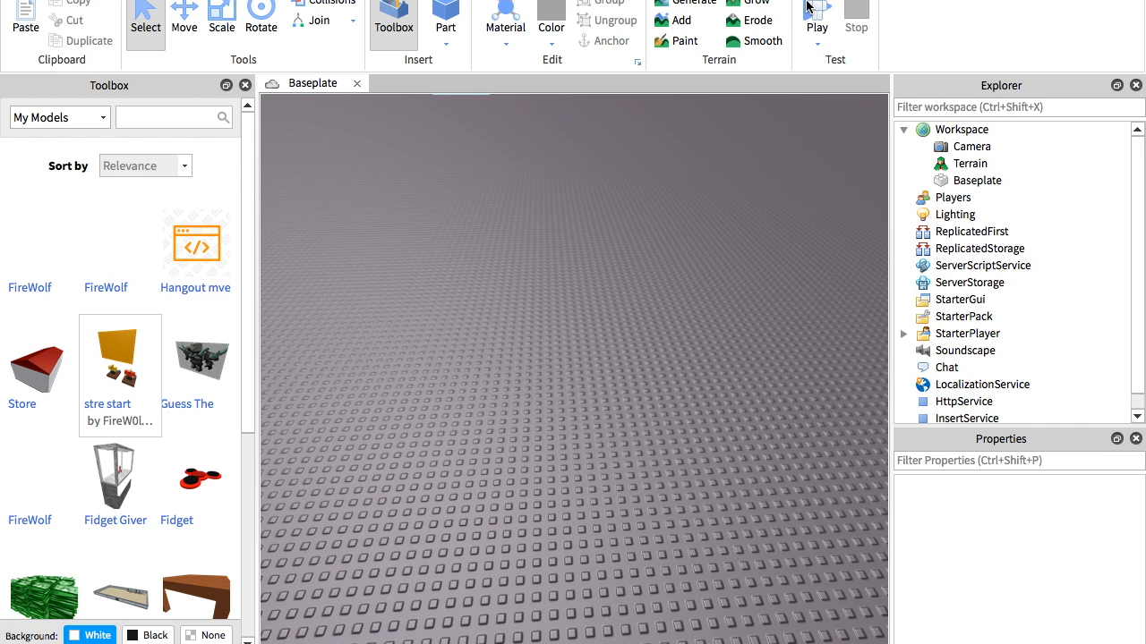
- Start a playtest and select the Player1 character model under Workspace
click(816, 18)
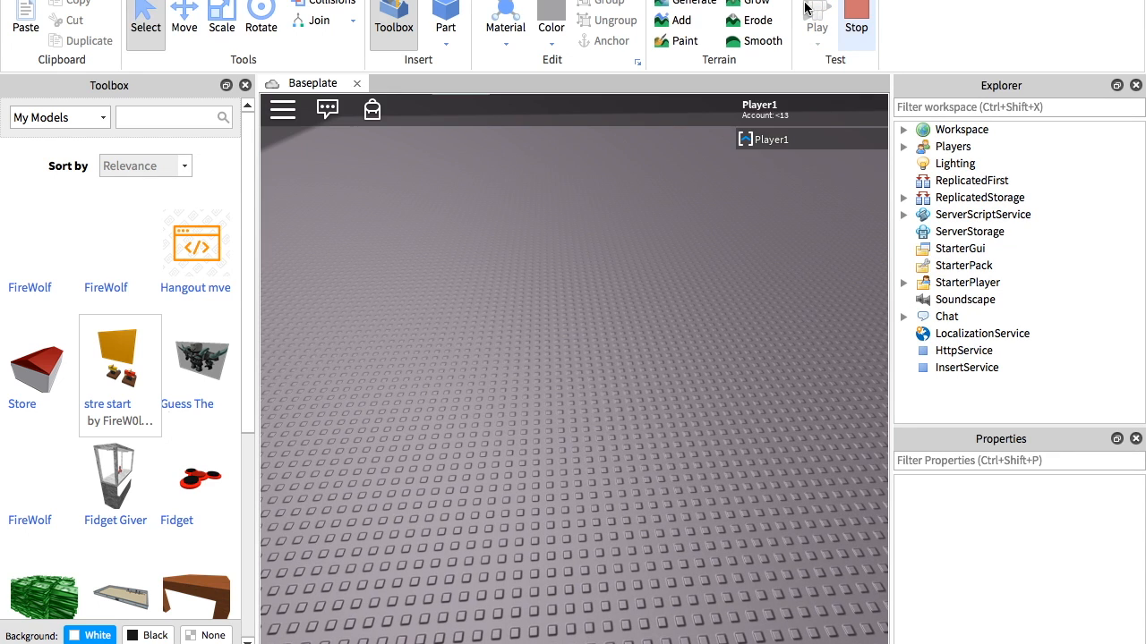
click(817, 18)
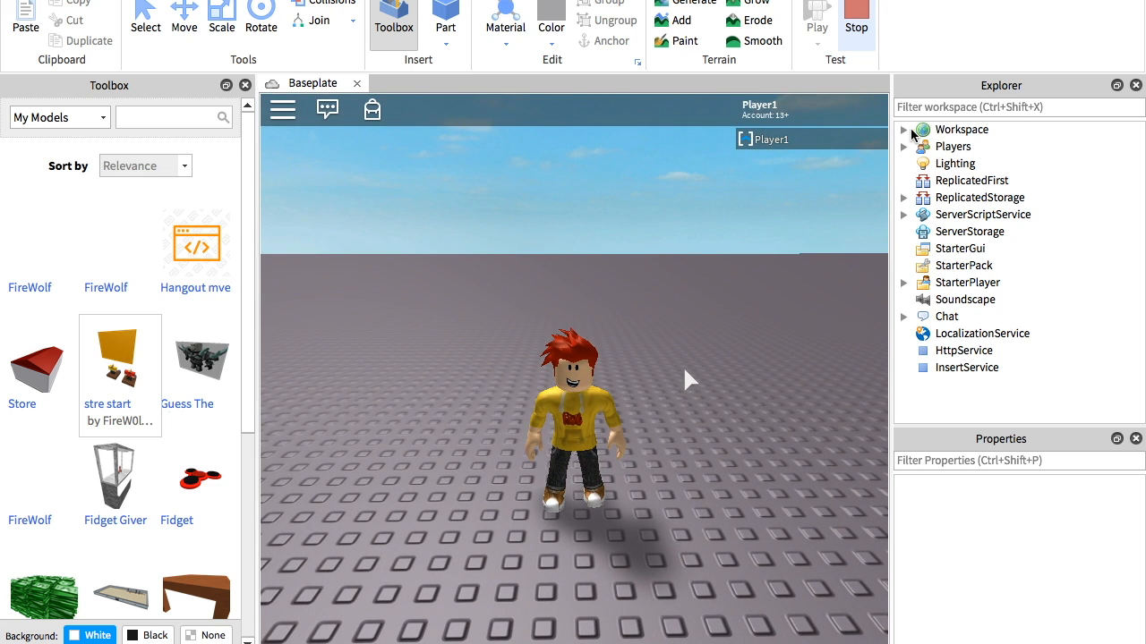
click(904, 128)
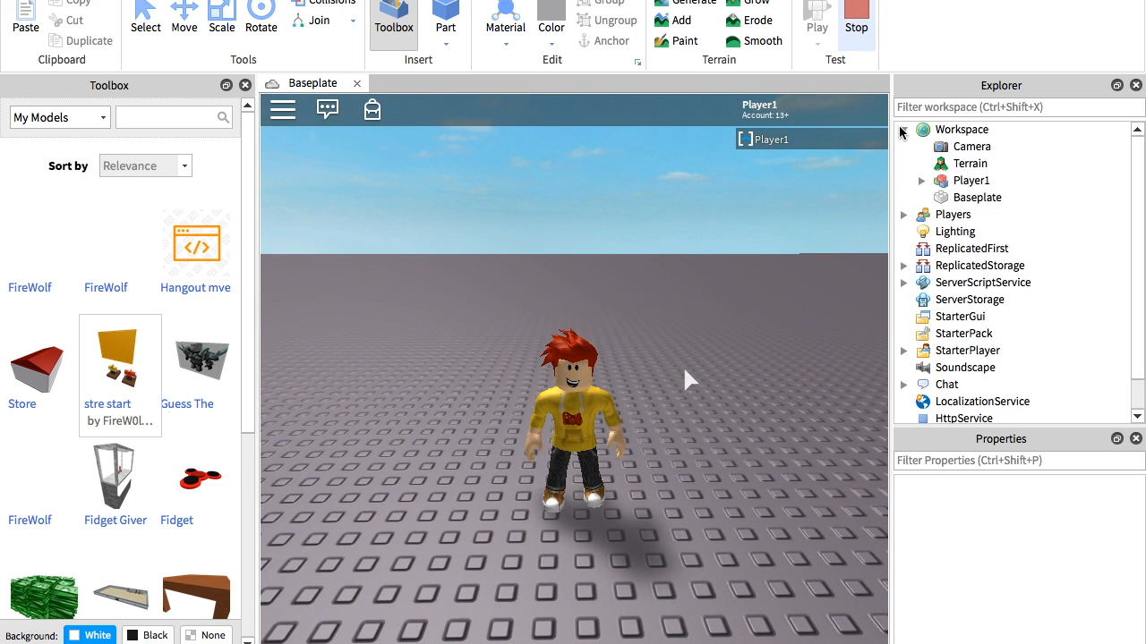
click(967, 179)
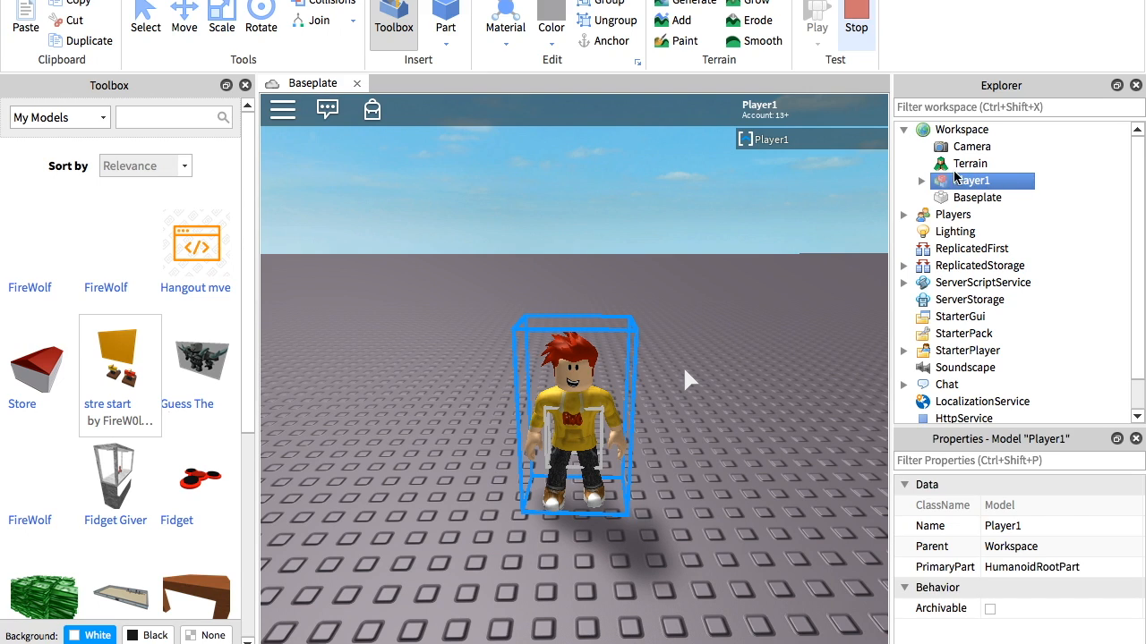
- Inspect the Player1 entry under Players, including its Backpack and PlayerGui contents
click(904, 128)
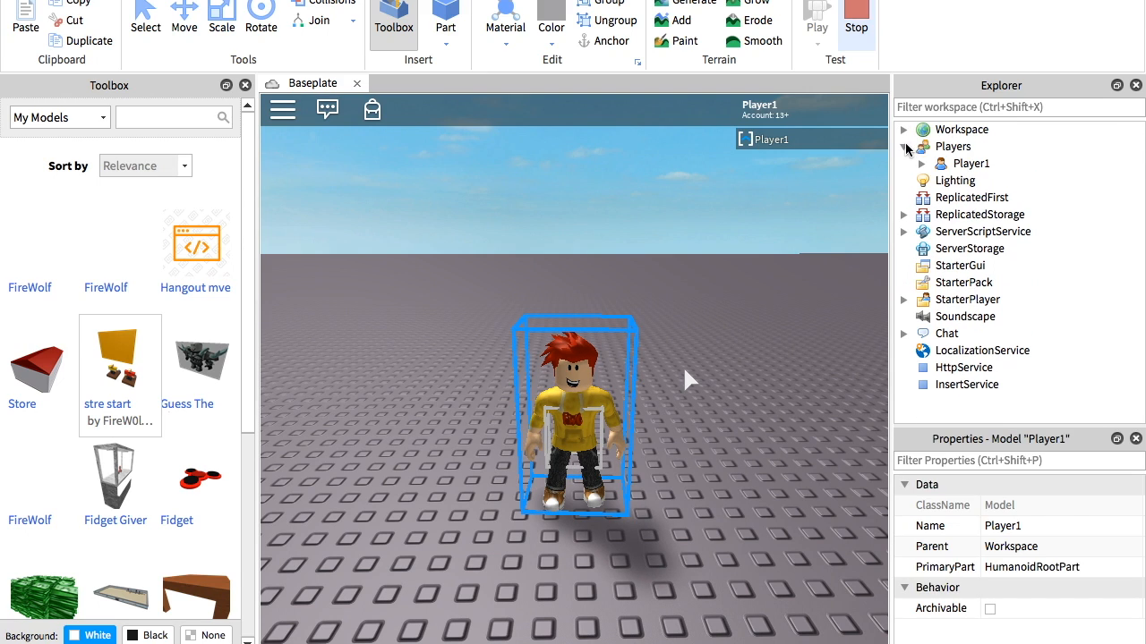
click(970, 163)
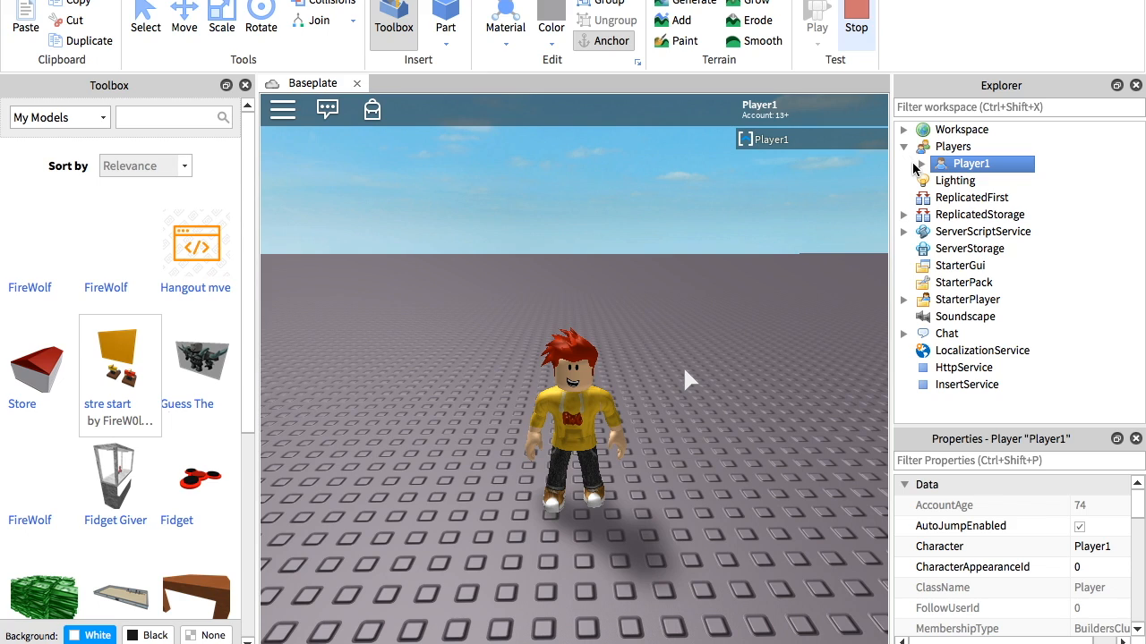
click(964, 129)
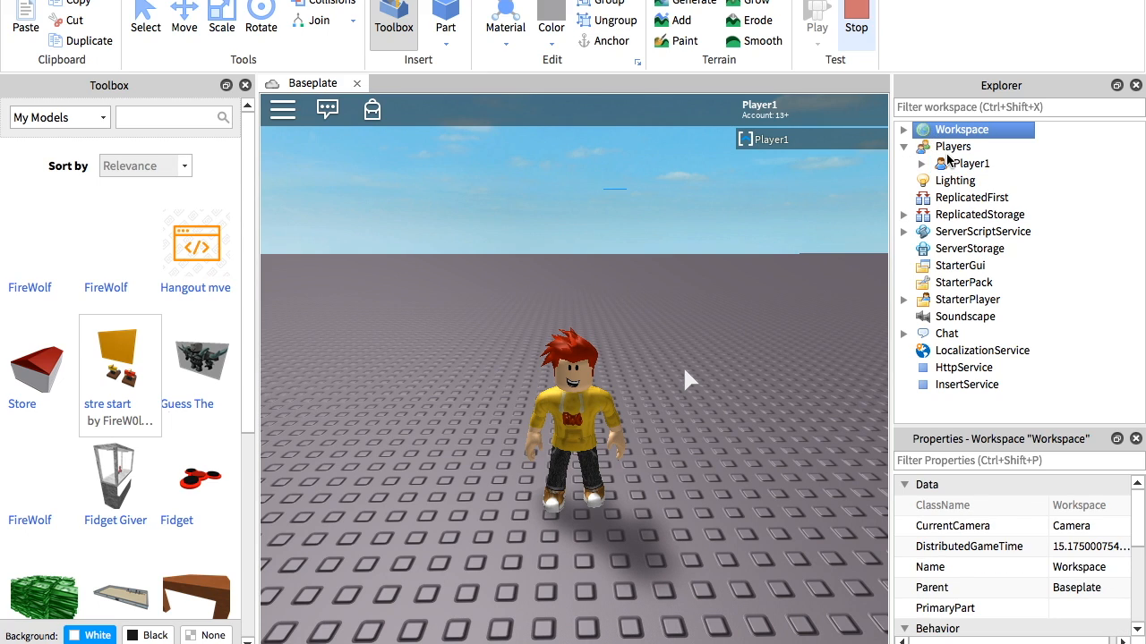
click(952, 147)
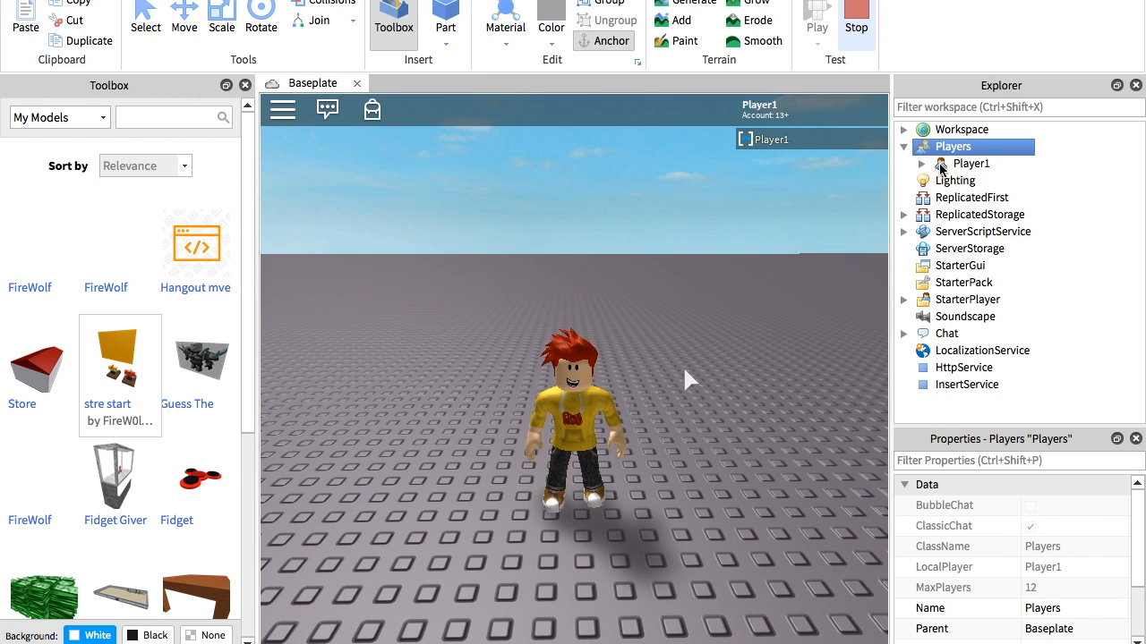
click(972, 163)
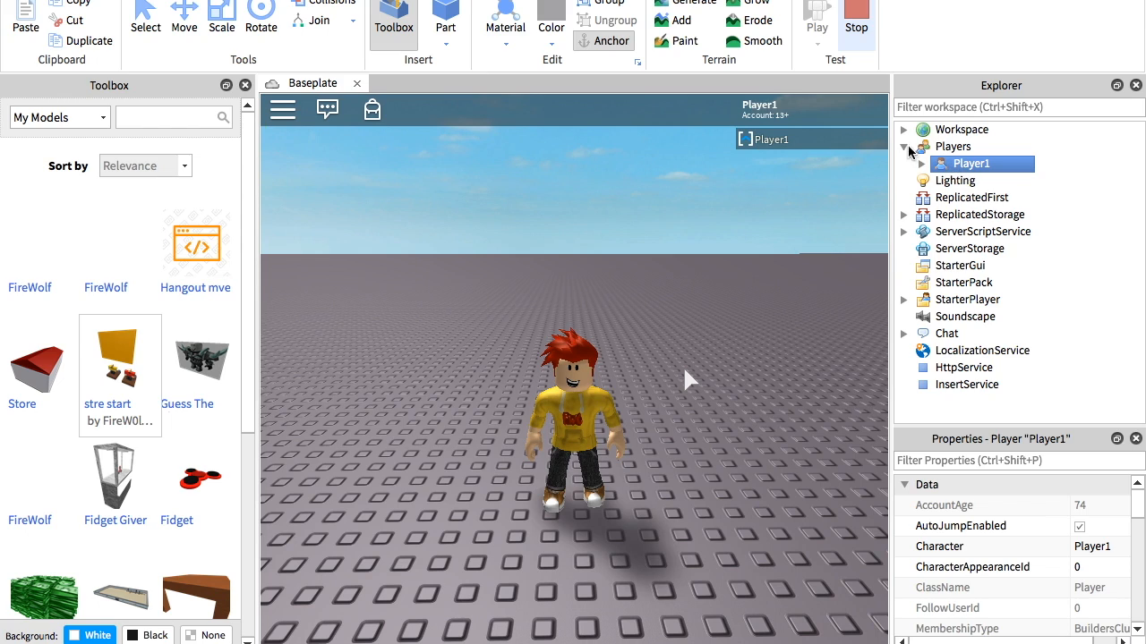
click(904, 162)
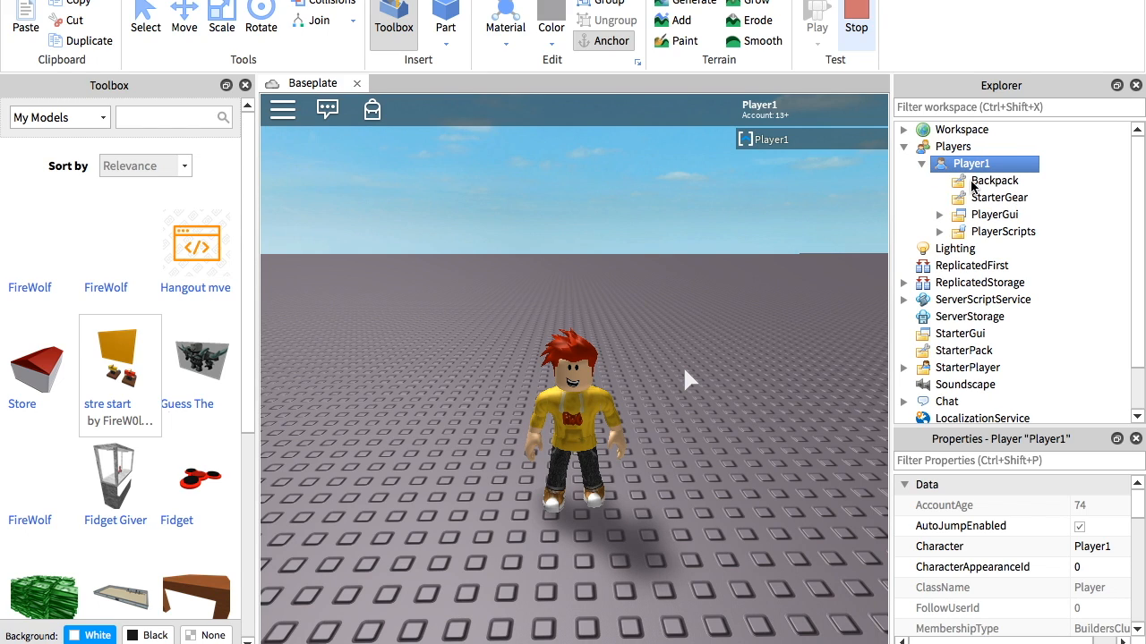
mouse_move(1108, 222)
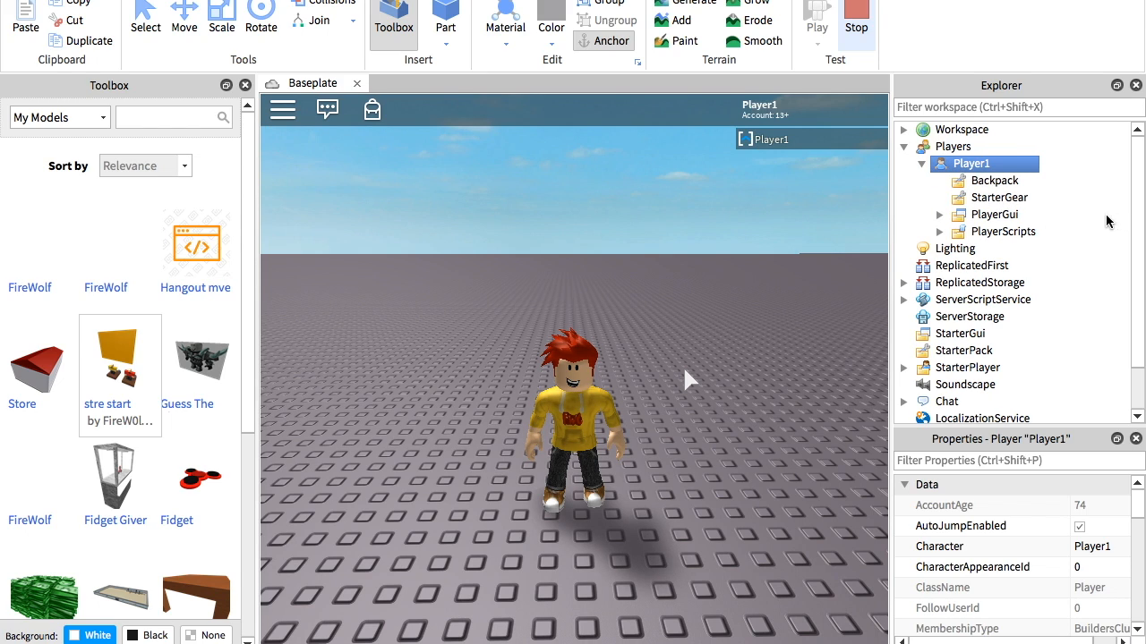
click(904, 163)
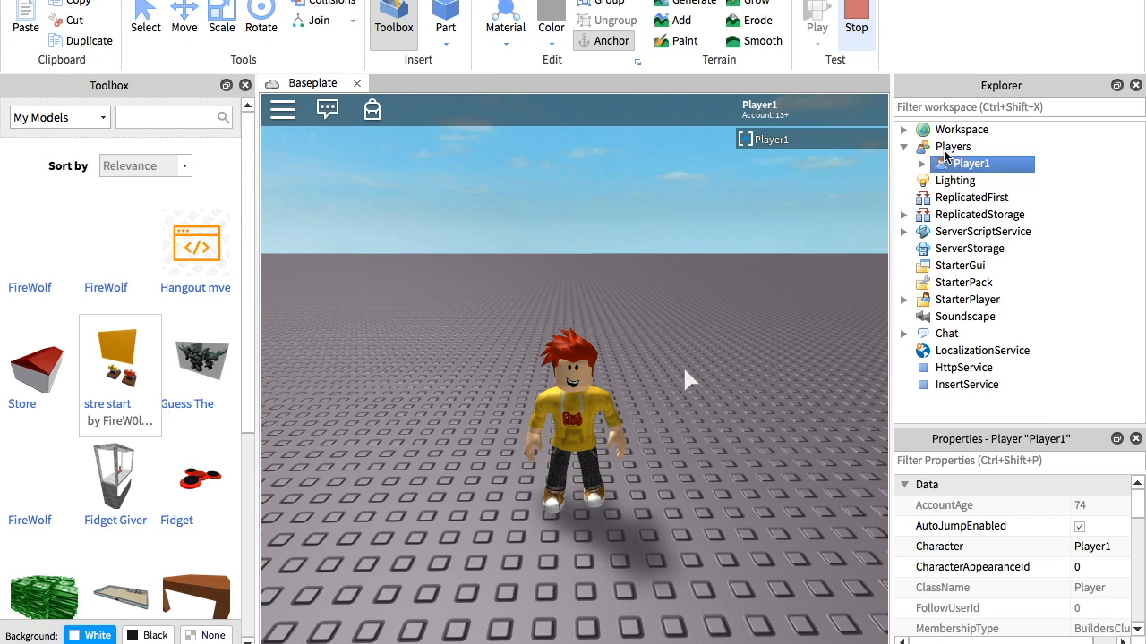
- Return to Workspace and select the Player1 character model again
click(904, 129)
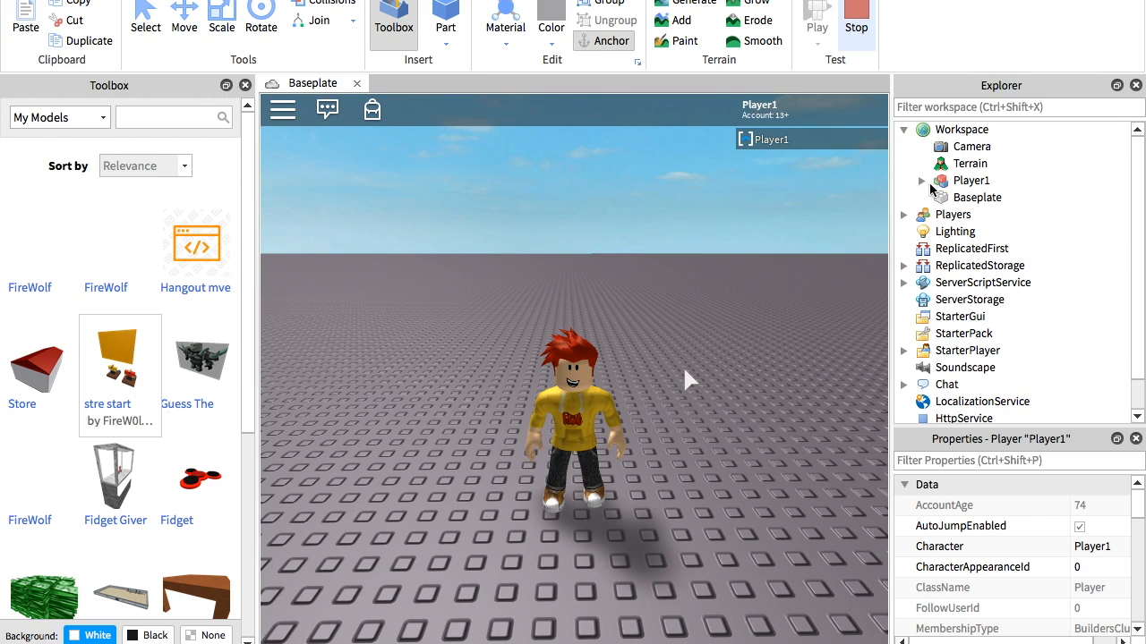
click(904, 179)
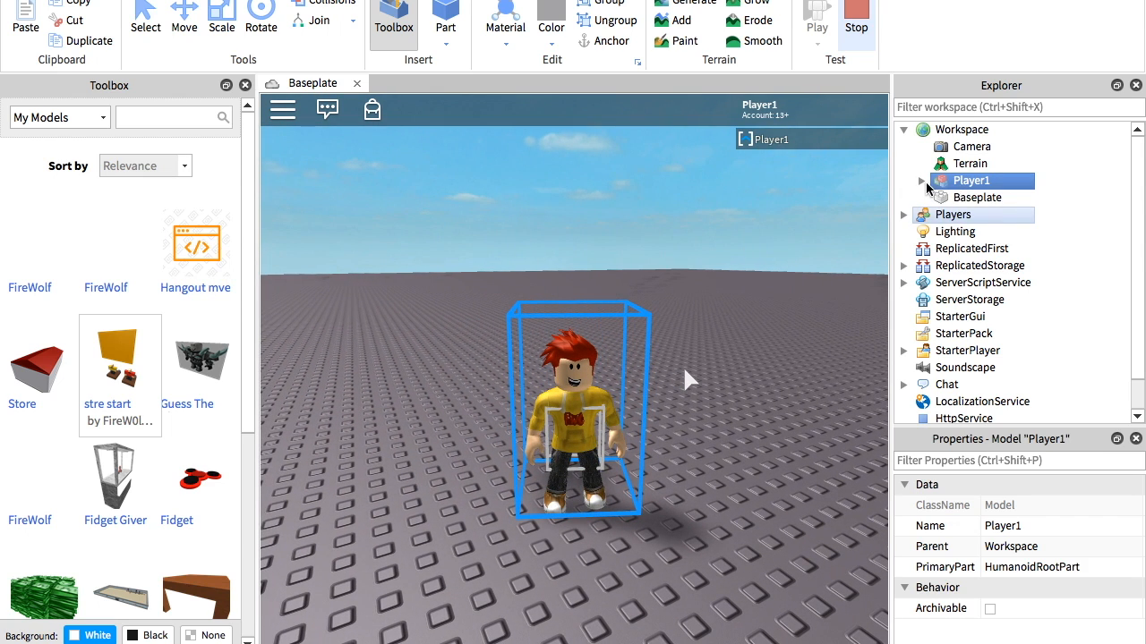
- Copy the Player1 model and paste a duplicate into Workspace beside the original
right_click(965, 179)
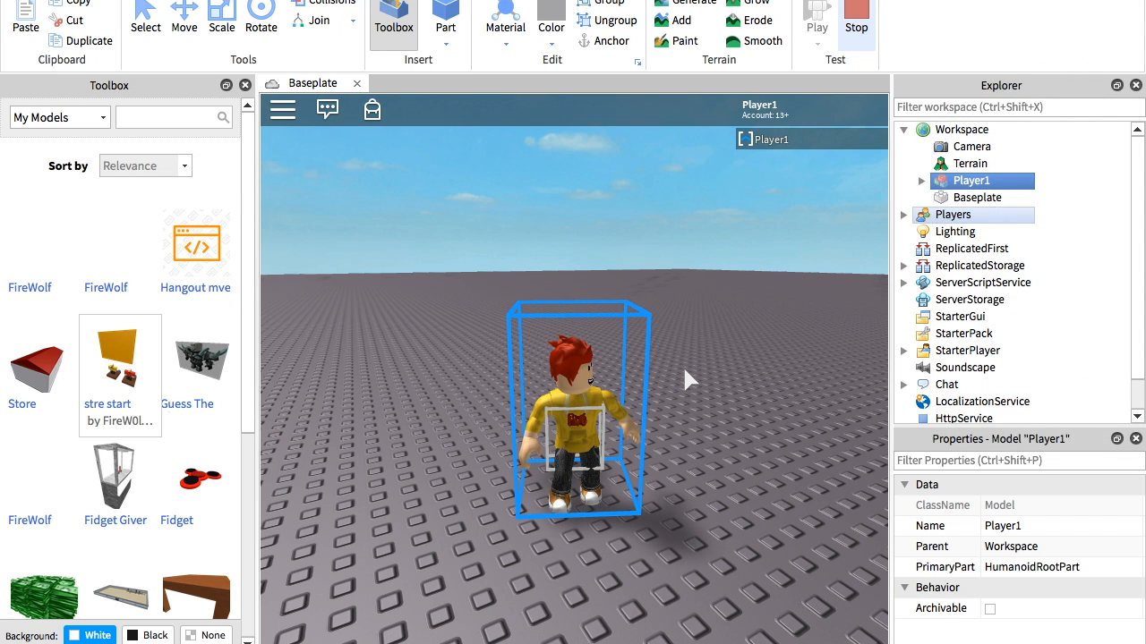
click(963, 129)
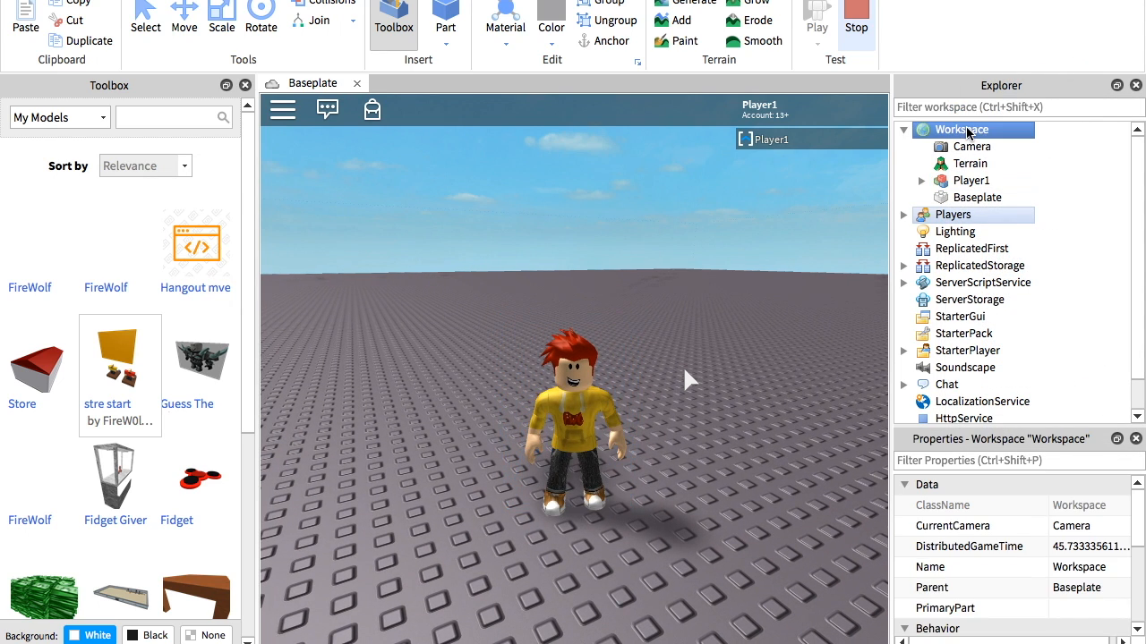
right_click(971, 129)
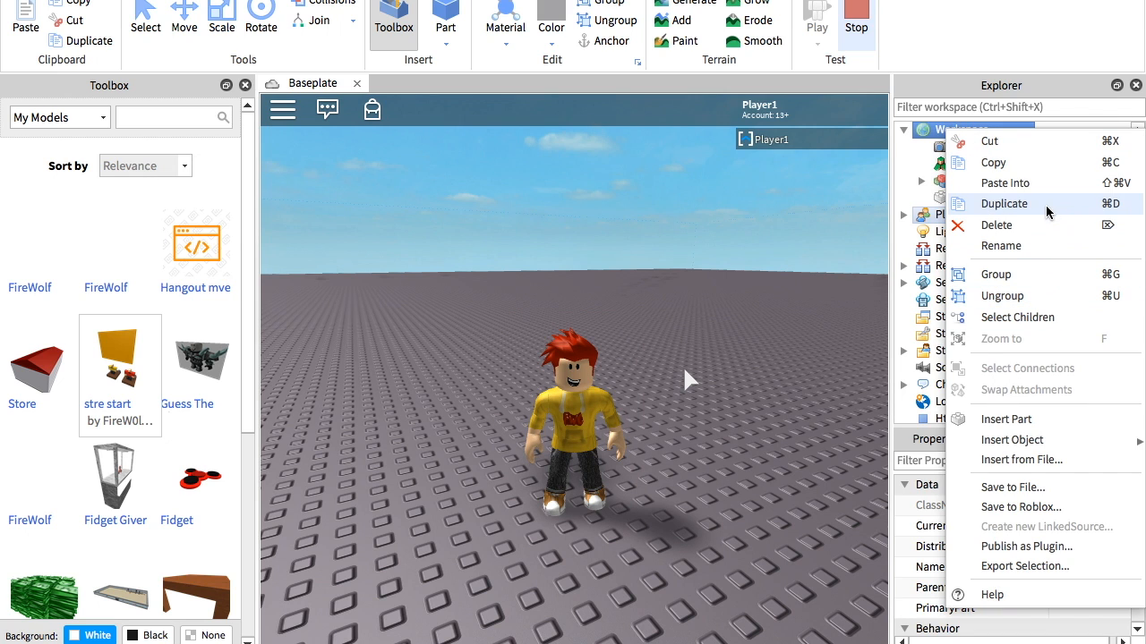
click(1002, 204)
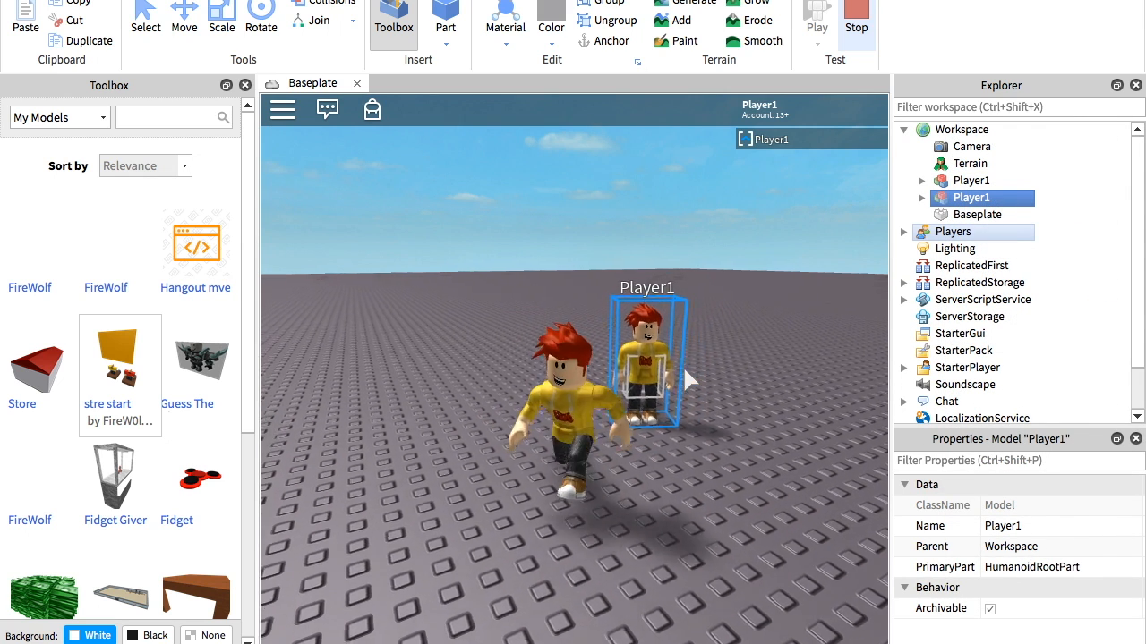
click(959, 129)
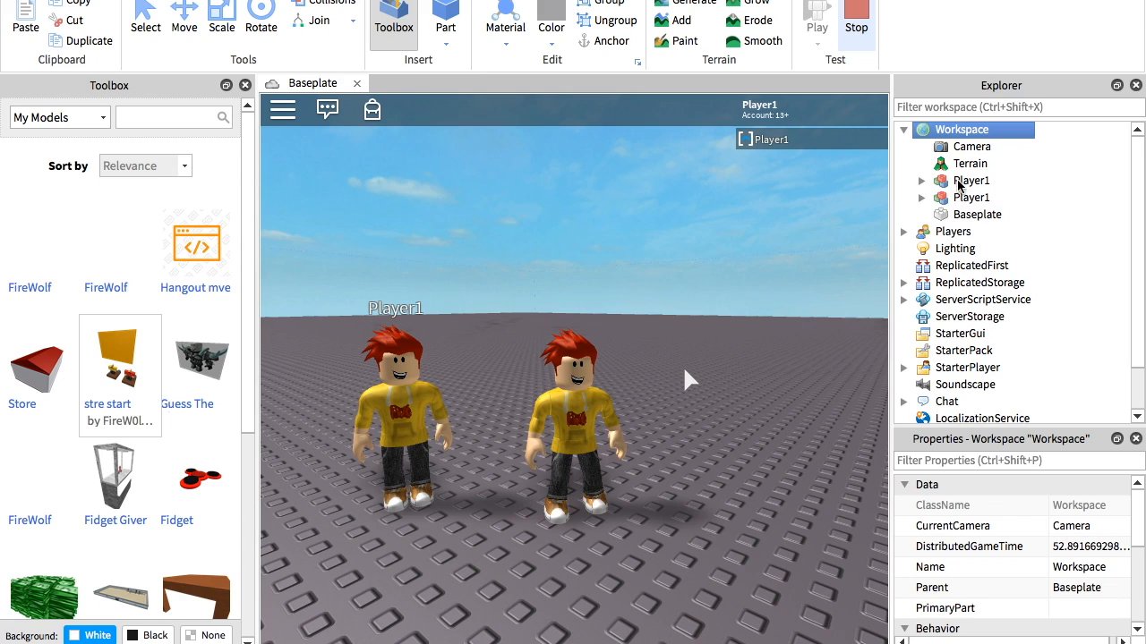
- Identify the left-hand statue copy among the two Player1 models and expand it
click(974, 179)
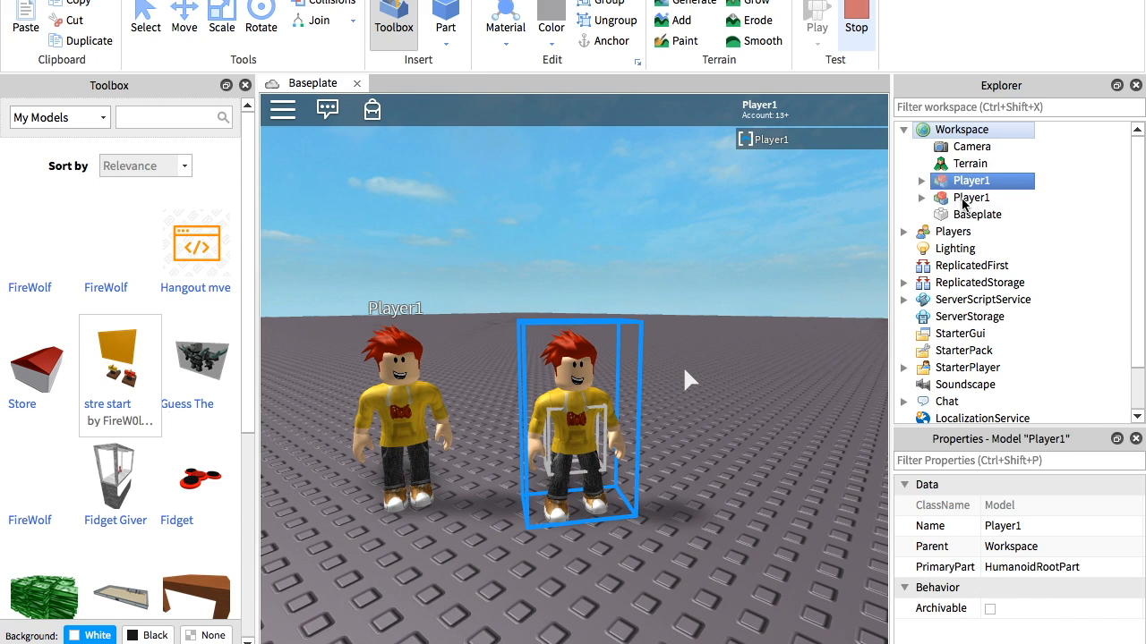
click(972, 197)
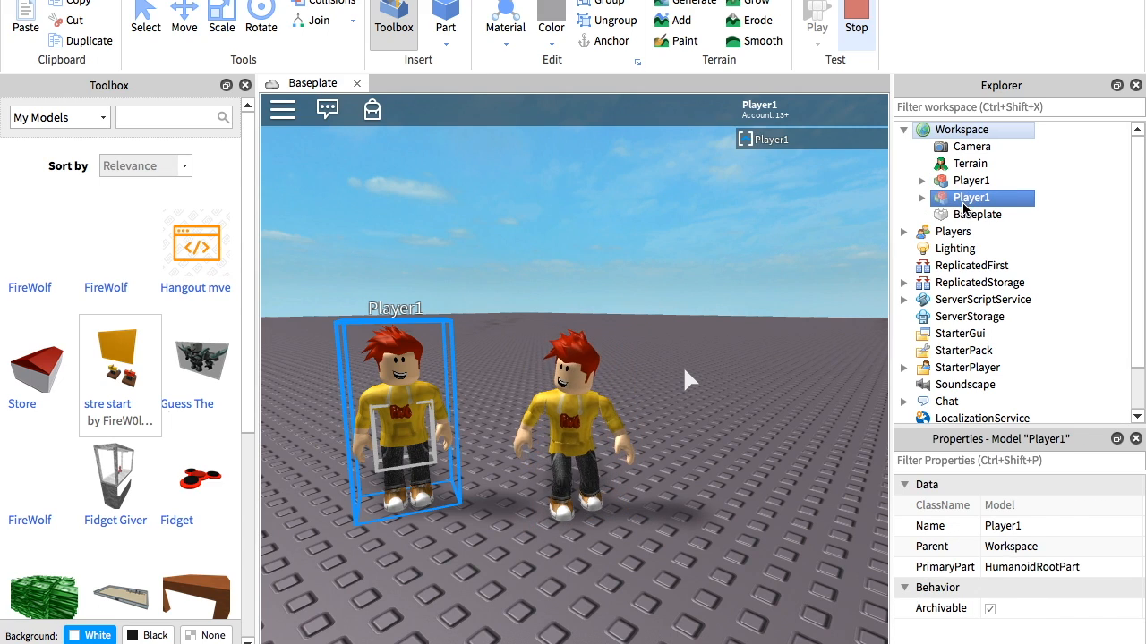
click(970, 179)
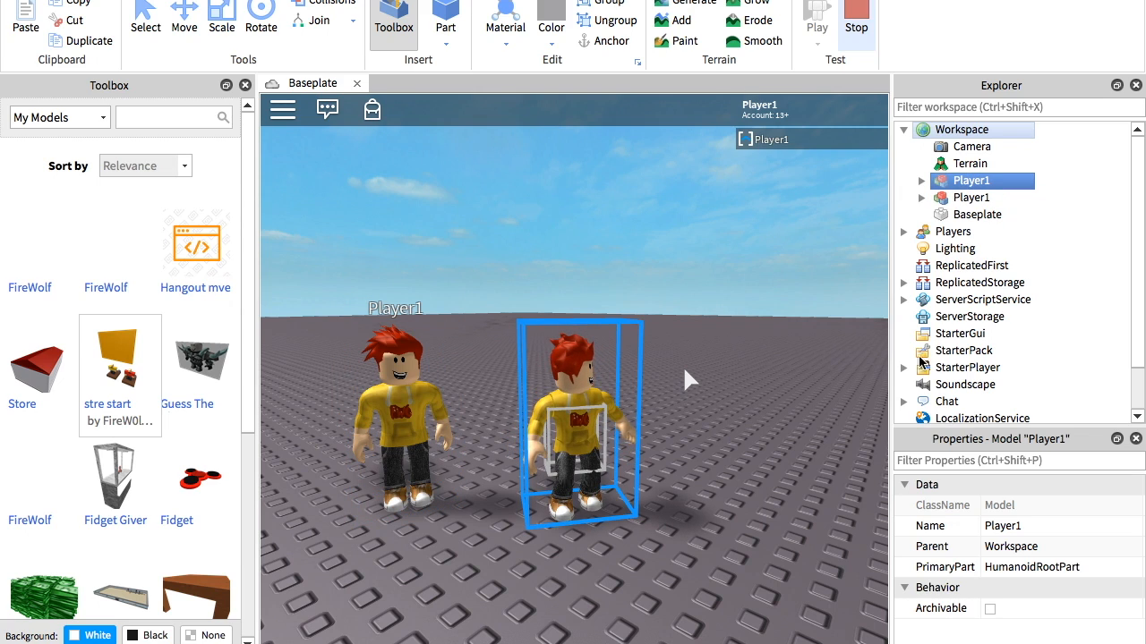
click(970, 197)
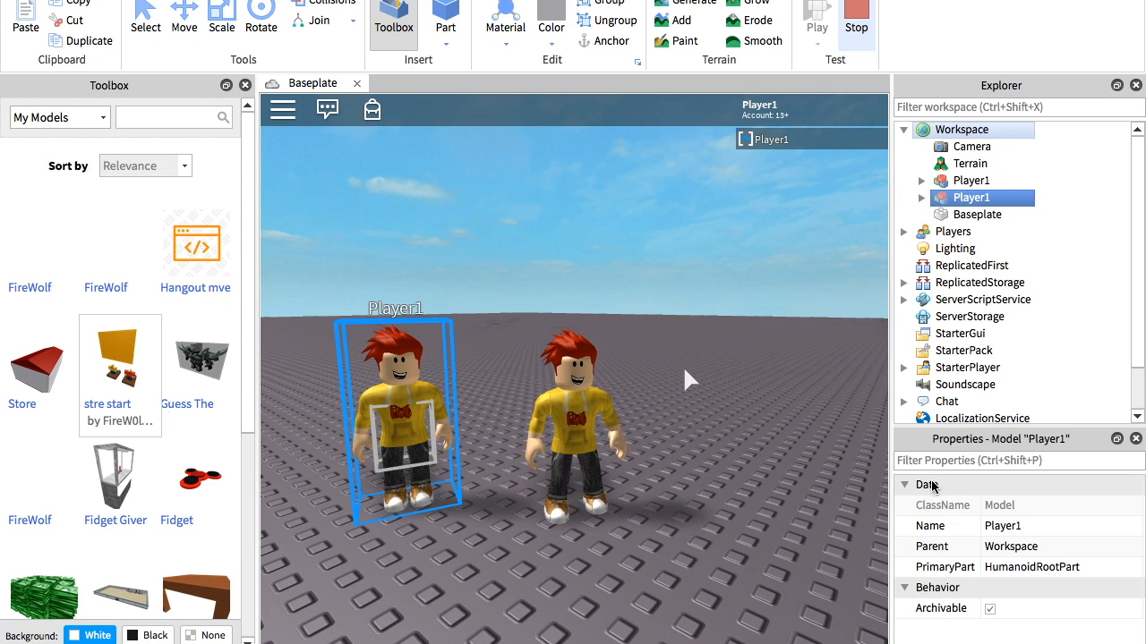
click(920, 197)
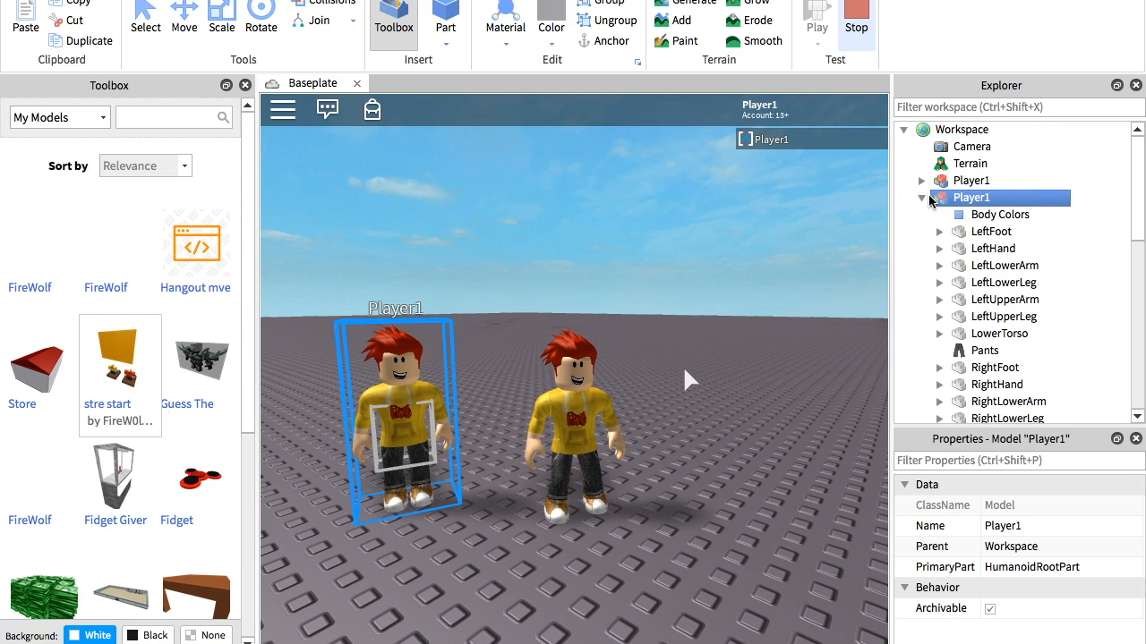
- Rename the statue model to FireWolf-Gaming
right_click(970, 197)
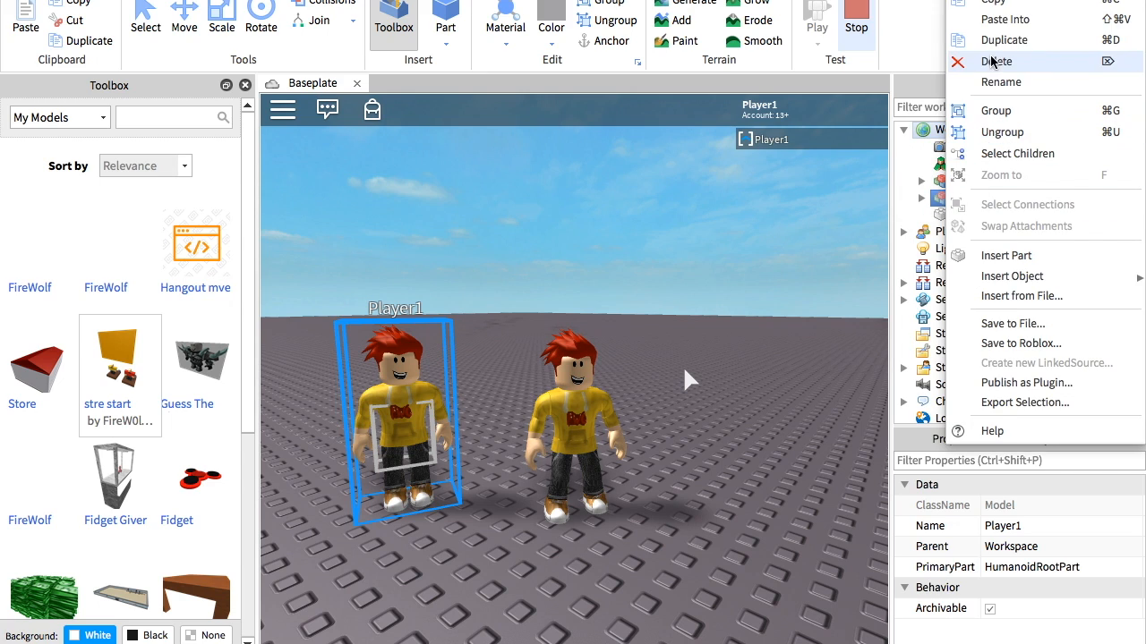
click(1001, 82)
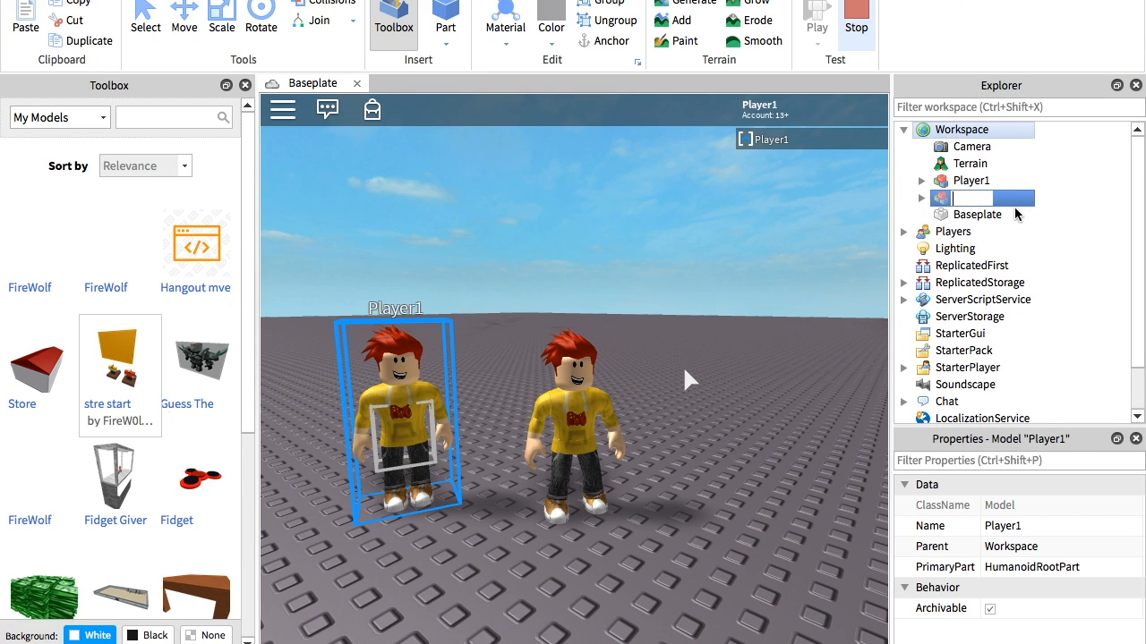
text(FireWolf-Gaming)
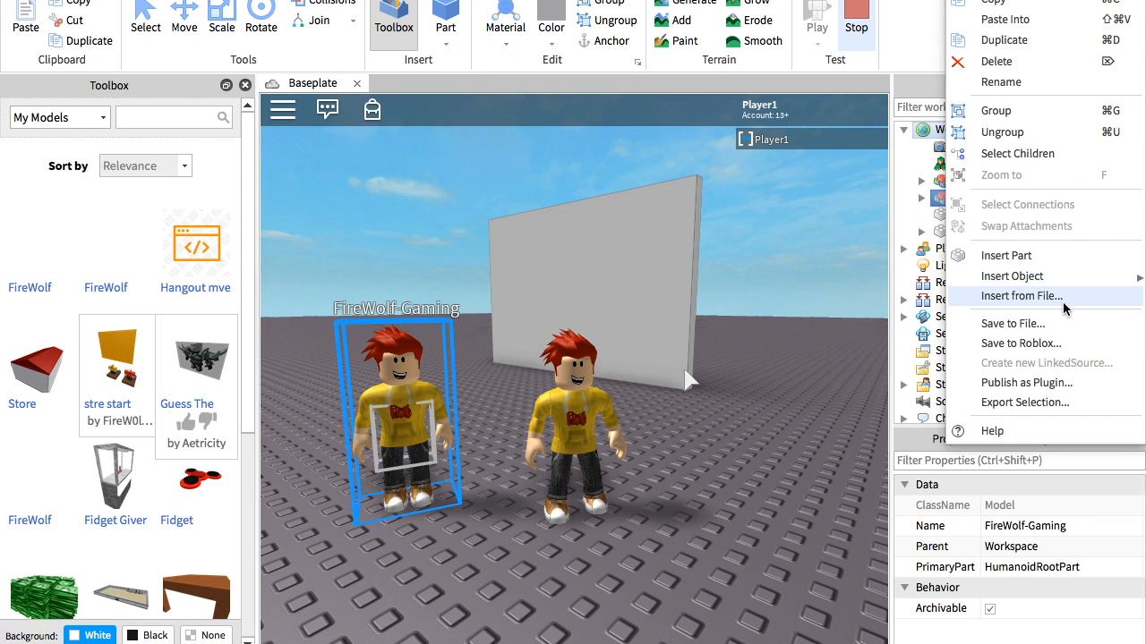
- Save the statue to Roblox as a new model named FireW and confirm the upload
click(1020, 344)
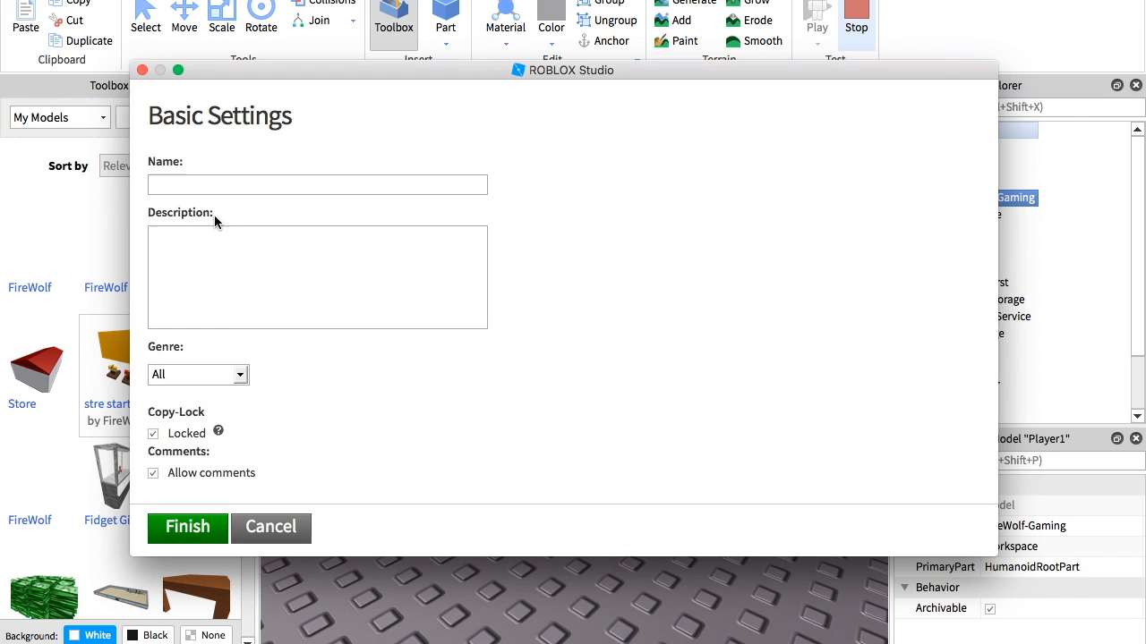
mouse_move(325, 172)
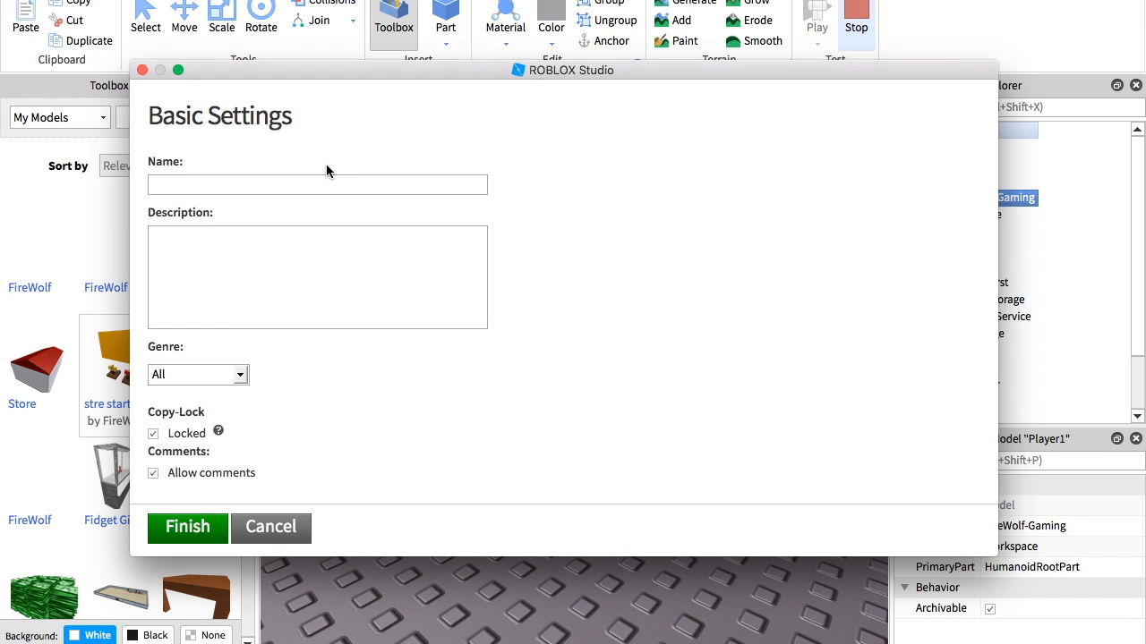
text(FireW)
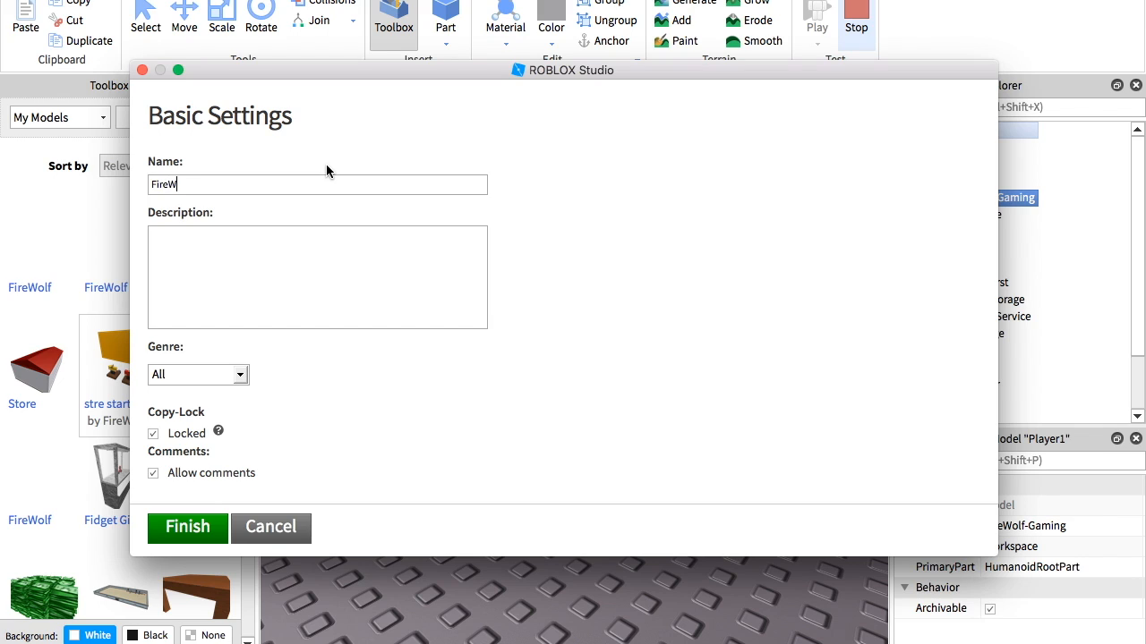
mouse_move(182, 323)
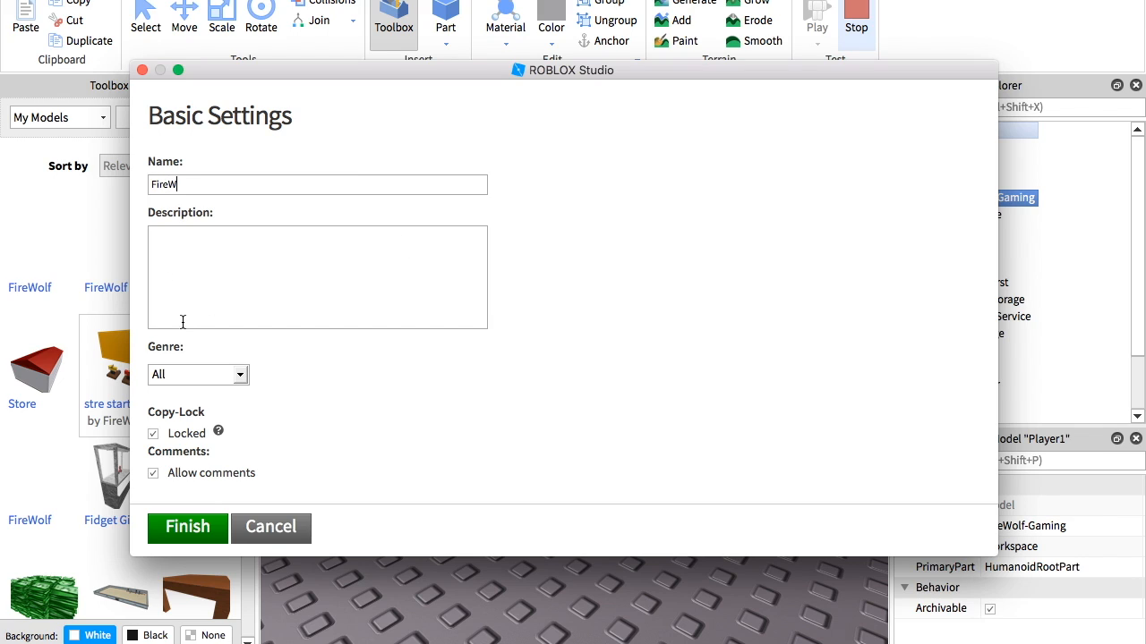
mouse_move(204, 476)
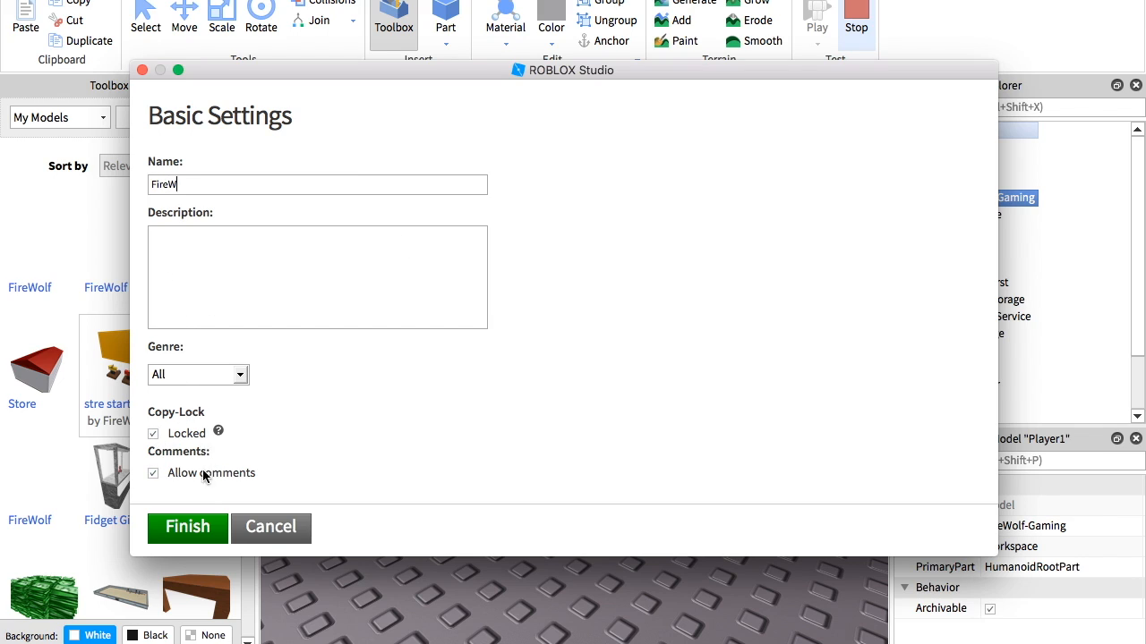
mouse_move(186, 526)
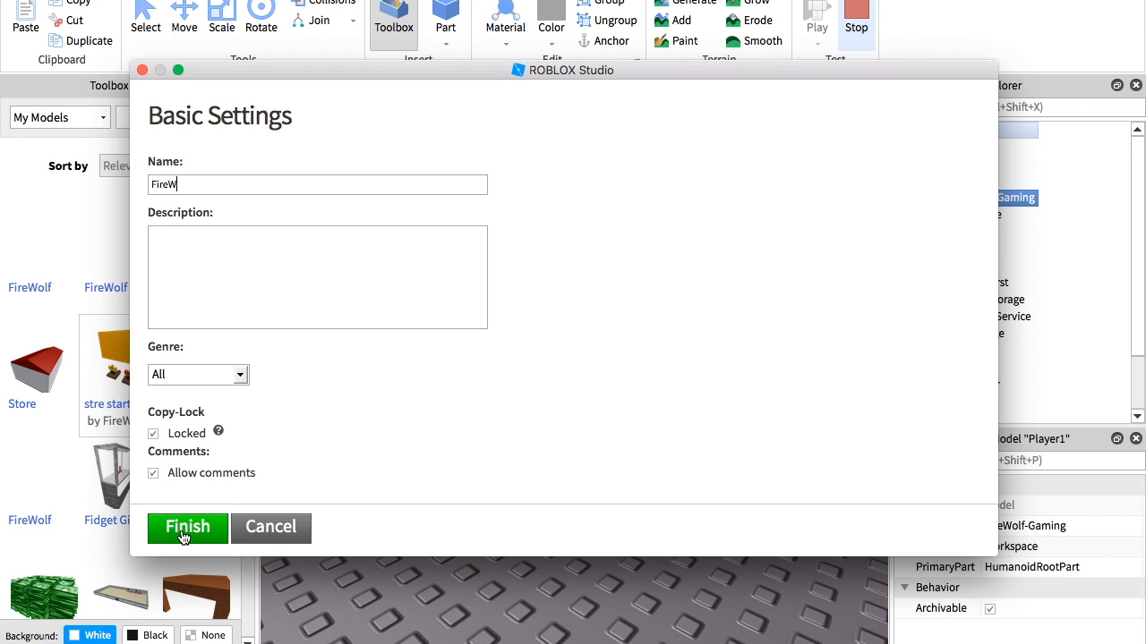
click(186, 527)
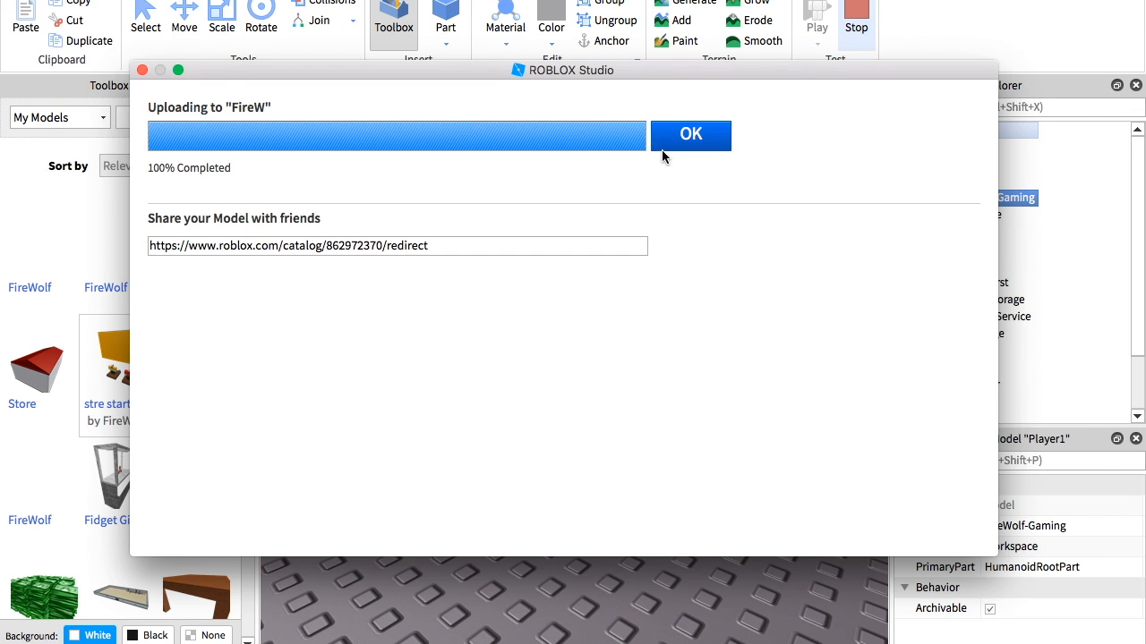
click(691, 132)
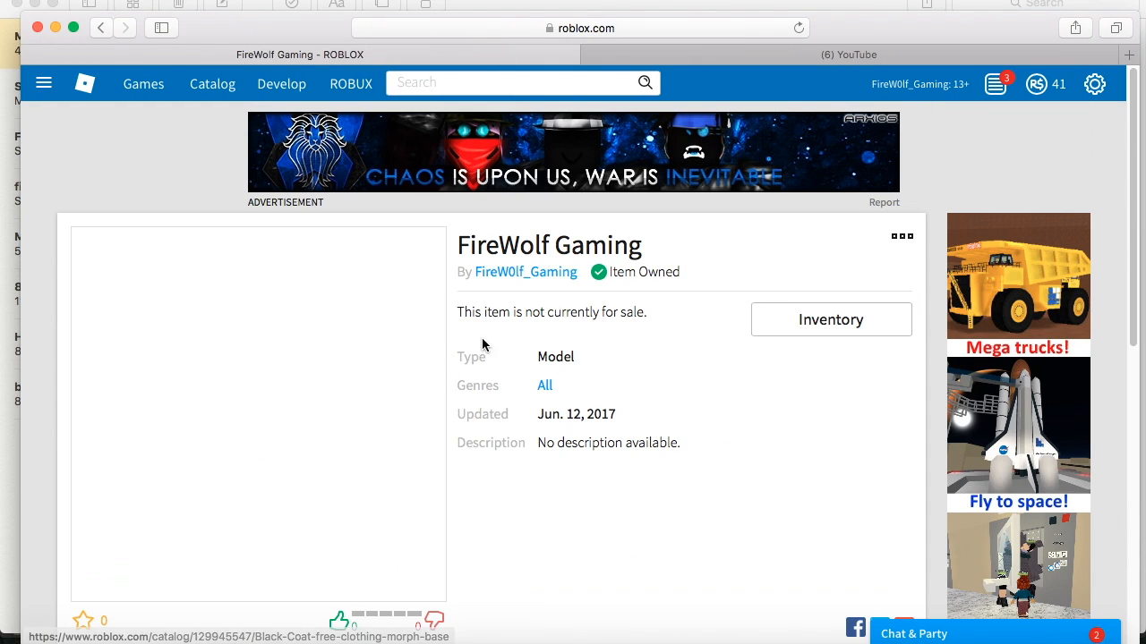
- View the creator's profile page showing the FireW model first in its Models section
click(526, 272)
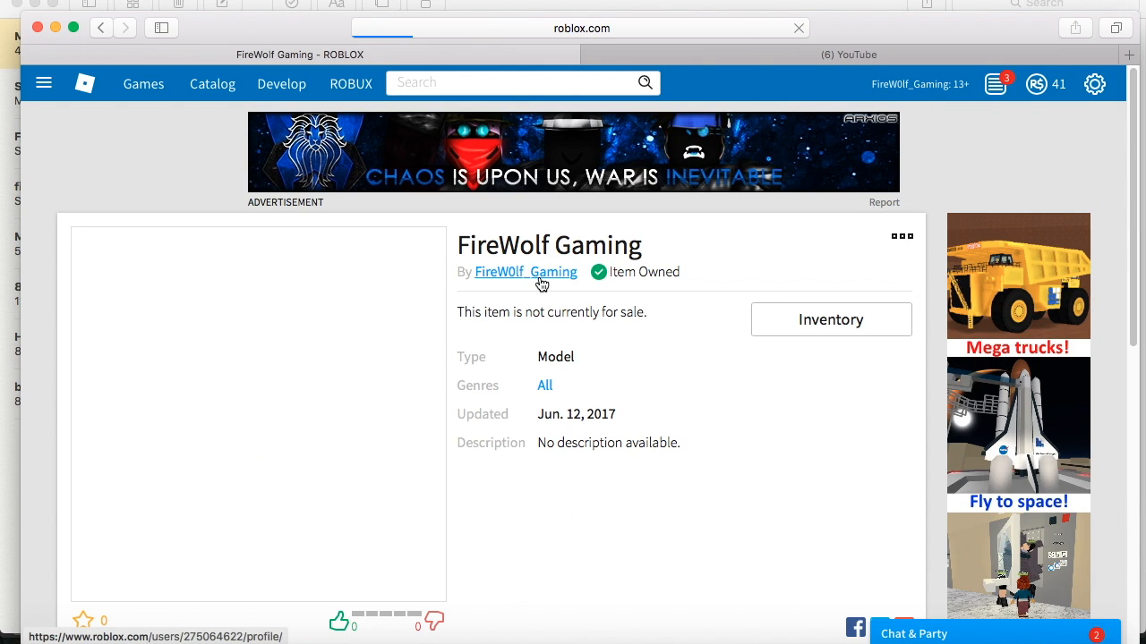
click(525, 272)
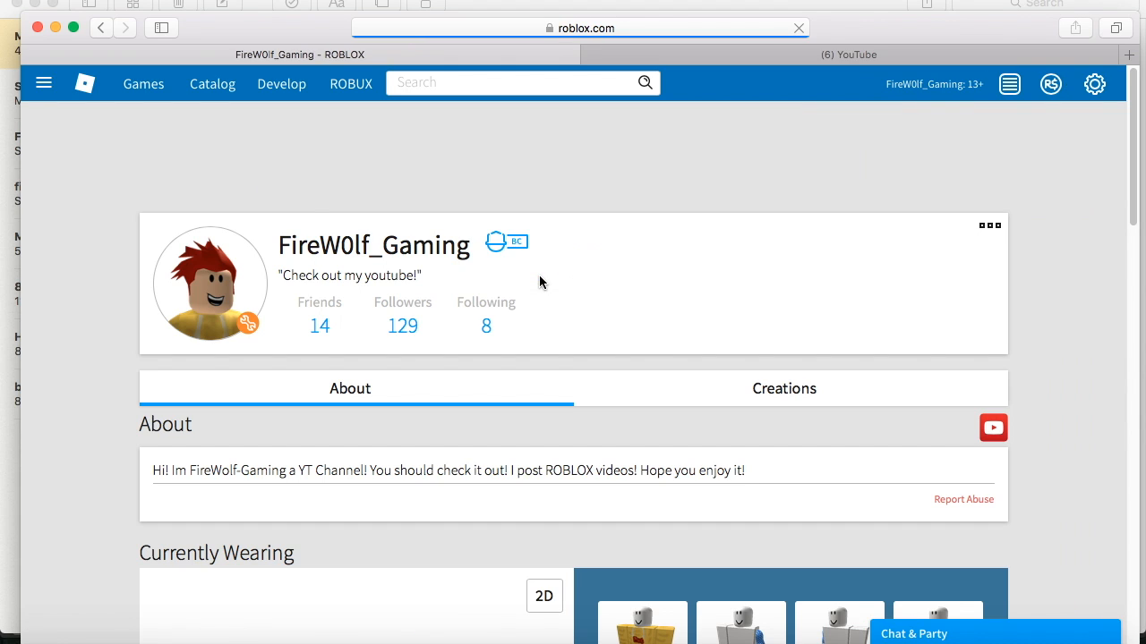
scroll(down, 3)
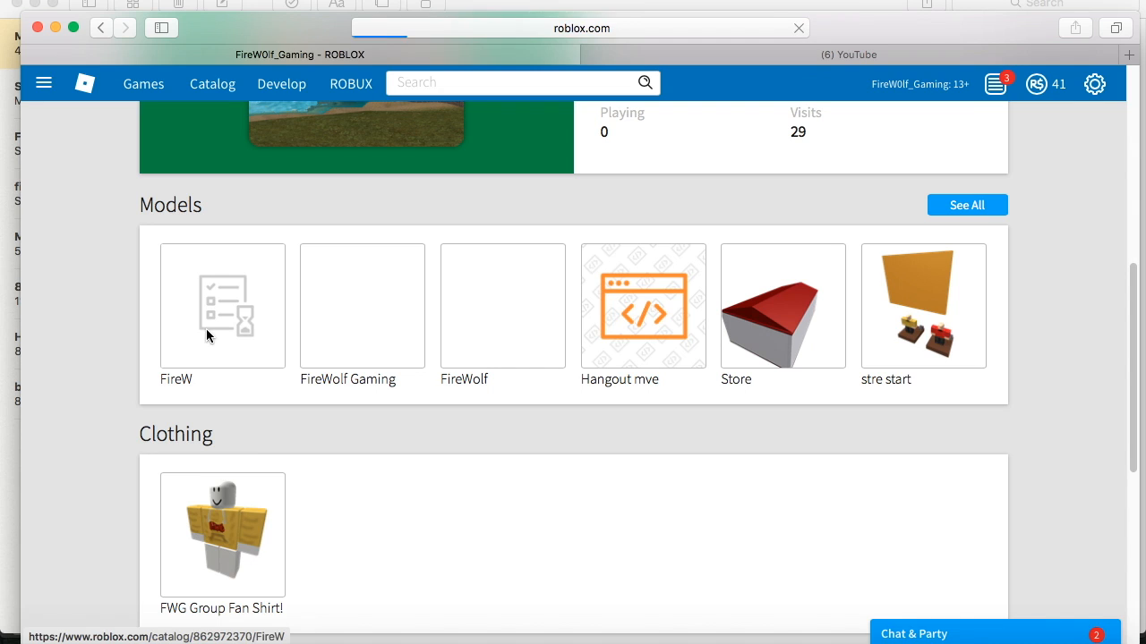
mouse_move(209, 354)
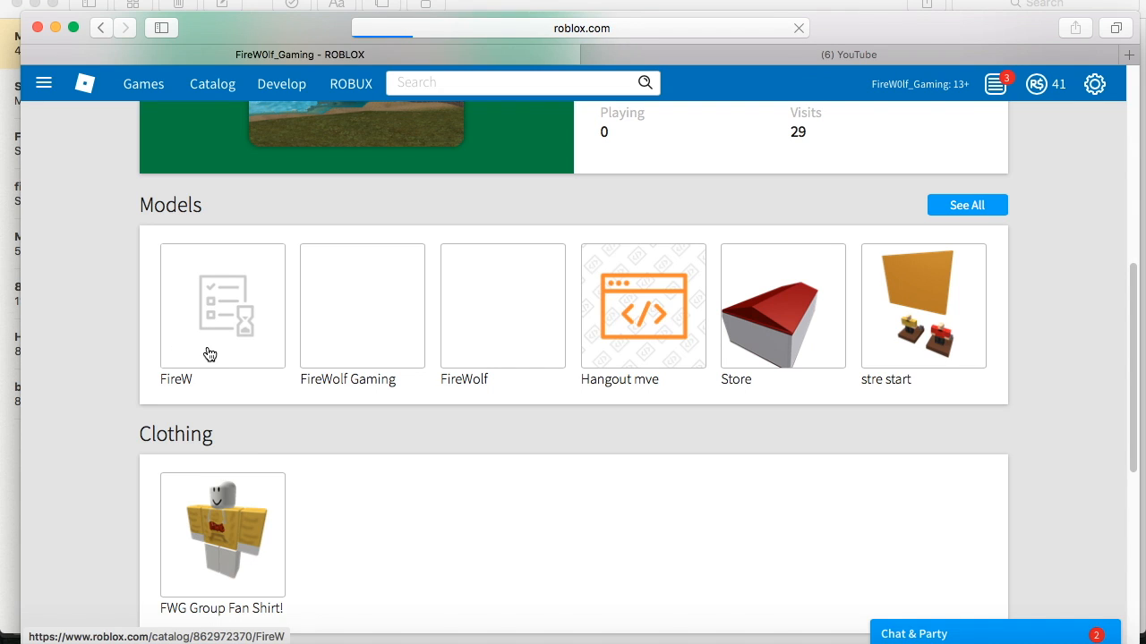
click(222, 305)
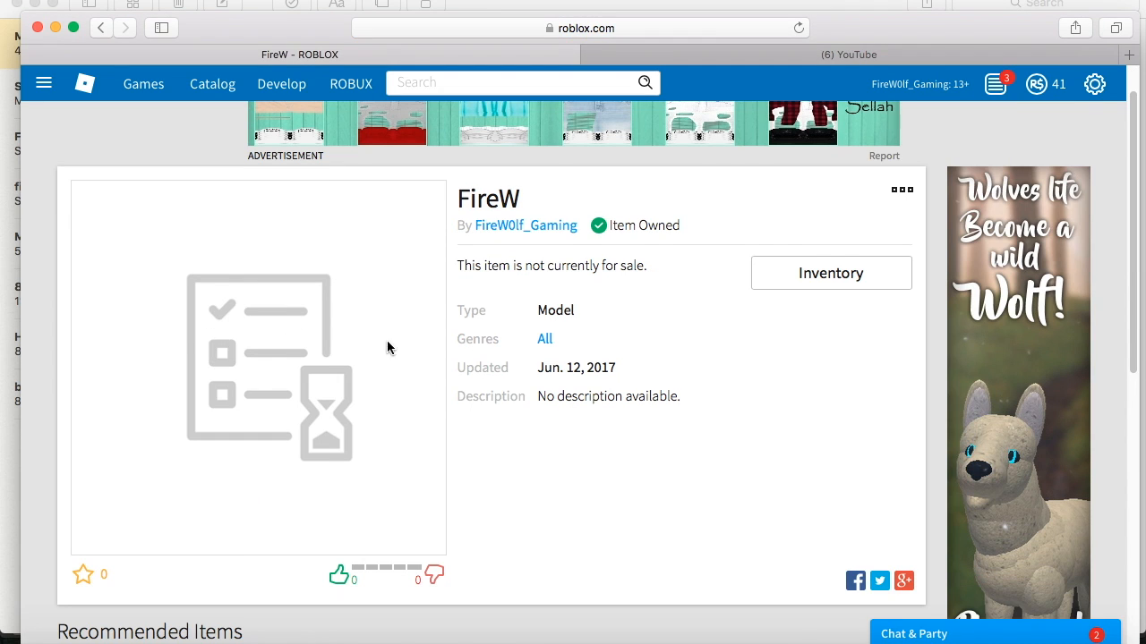
mouse_move(217, 315)
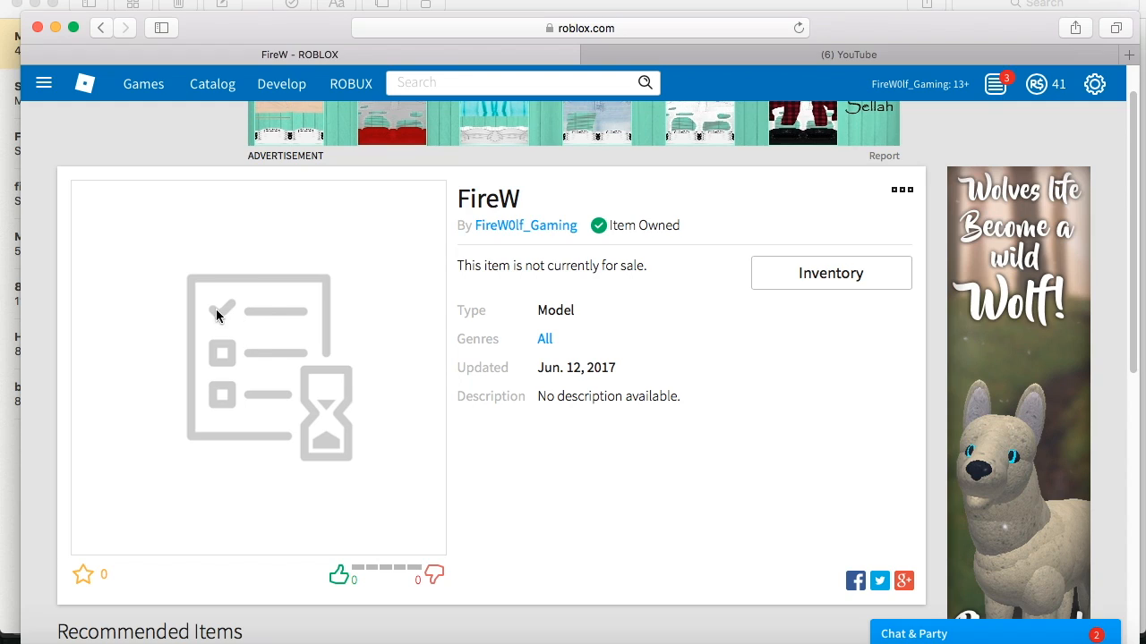
mouse_move(326, 358)
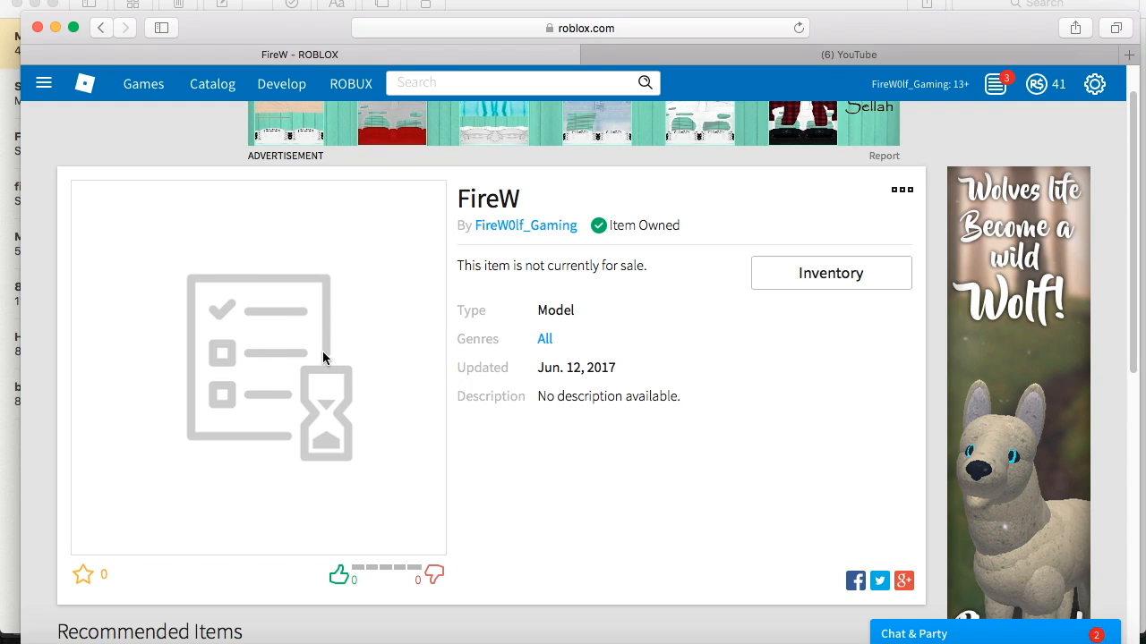
mouse_move(233, 358)
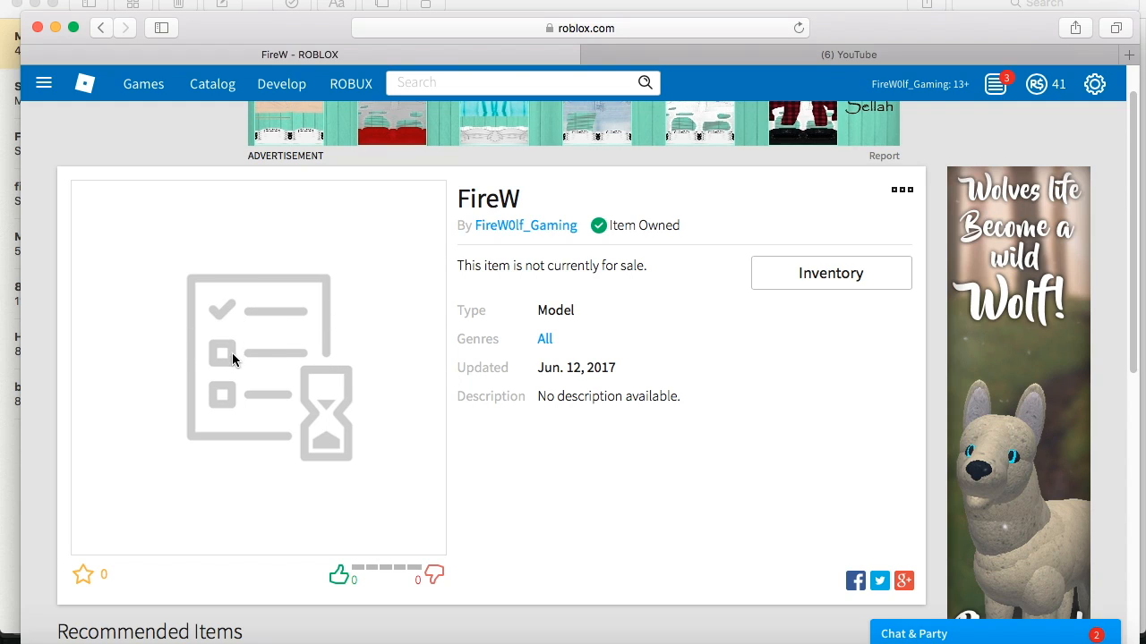
mouse_move(195, 385)
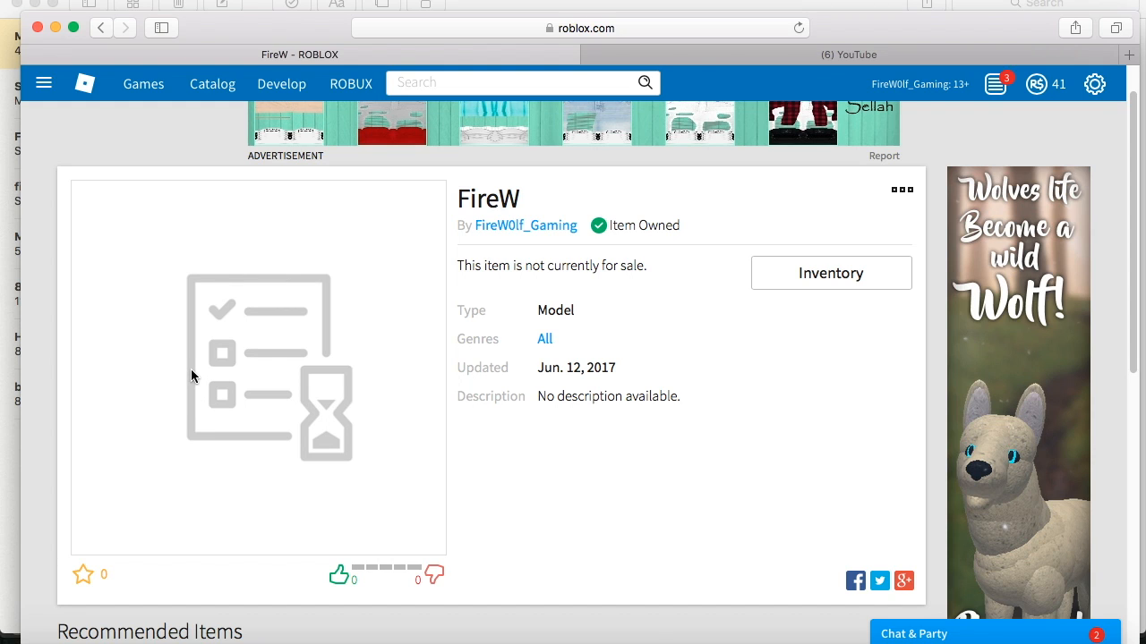
scroll(down, 3)
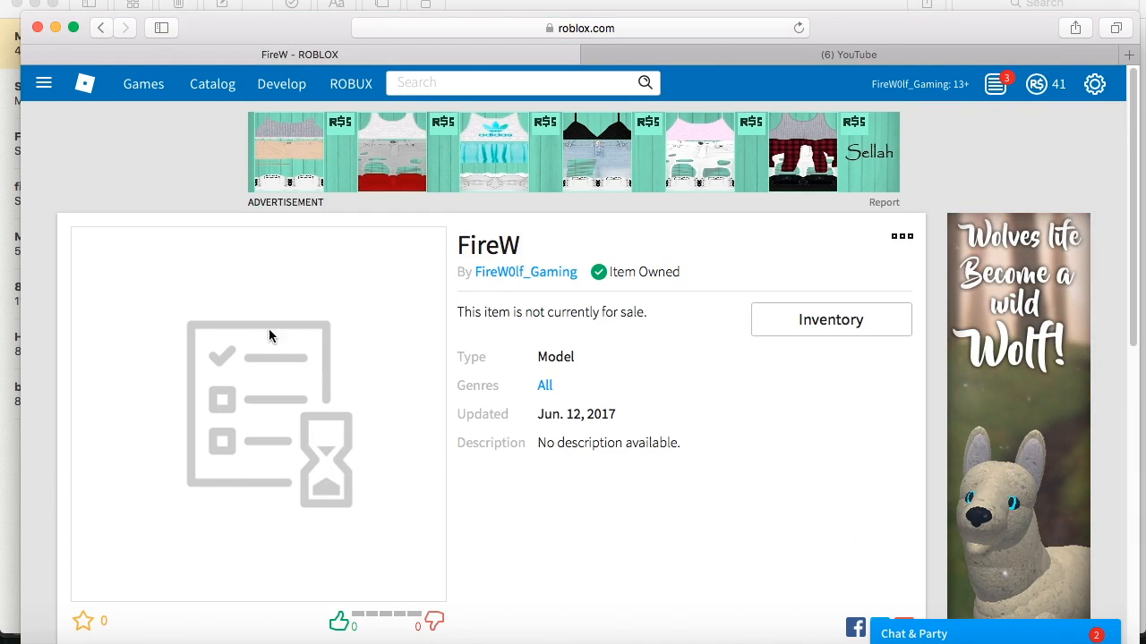
mouse_move(190, 327)
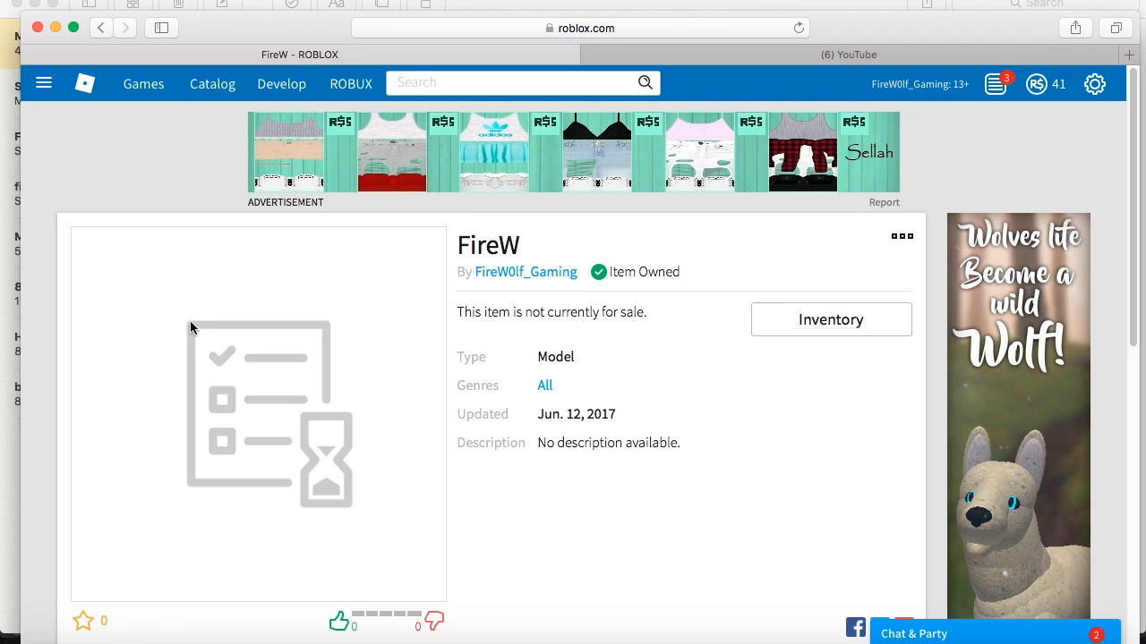
mouse_move(230, 352)
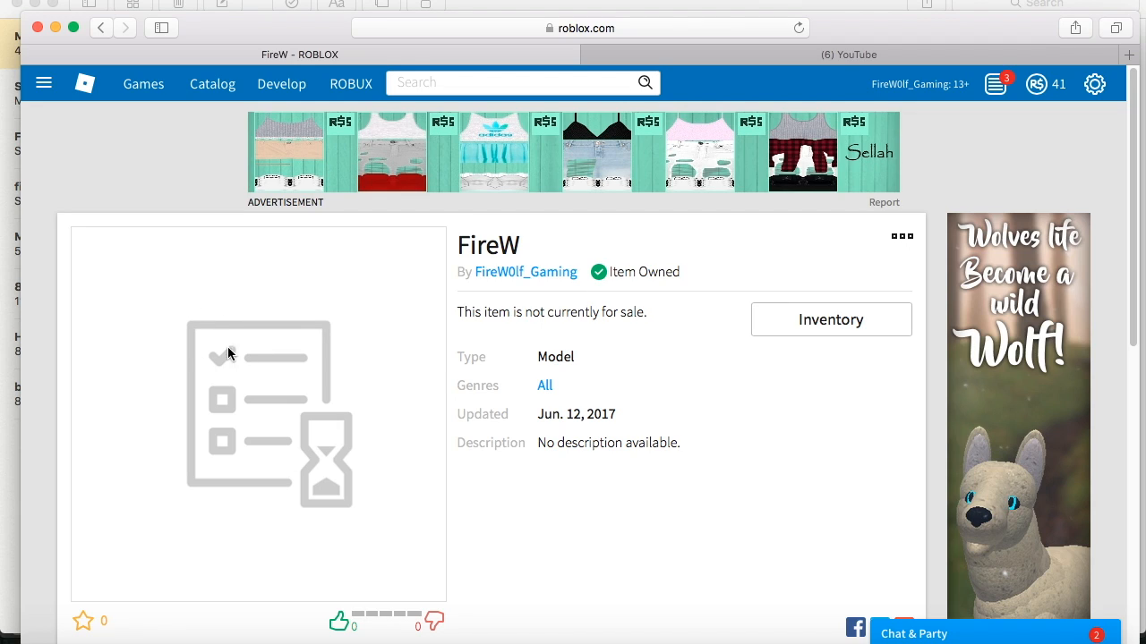
mouse_move(340, 520)
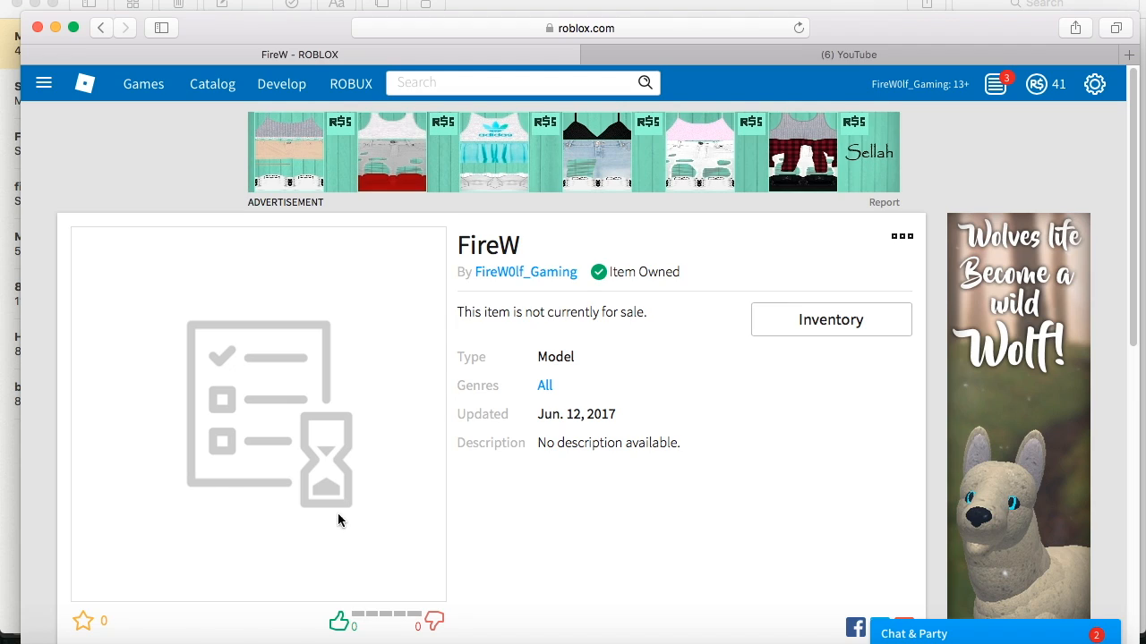
mouse_move(151, 337)
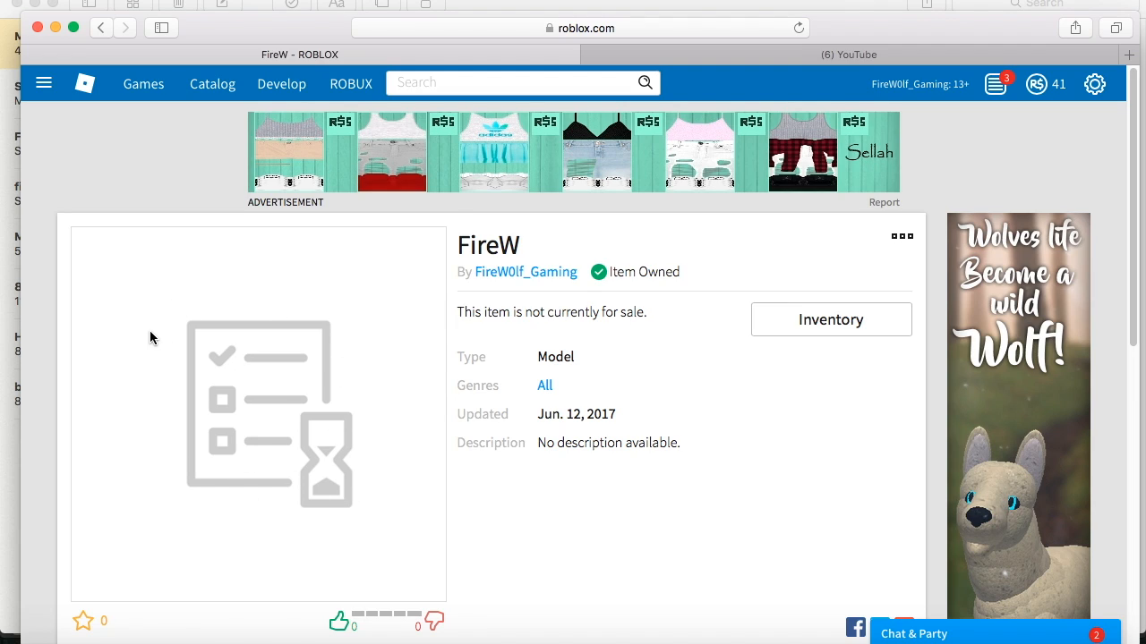
mouse_move(154, 319)
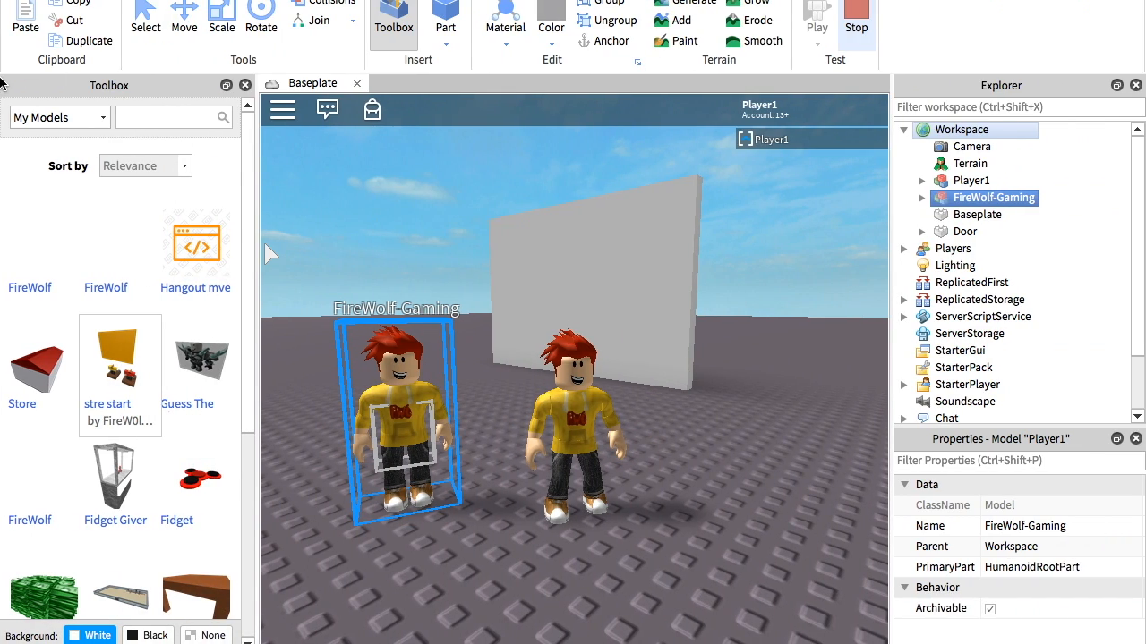
- Refresh the Toolbox's My Models so FireW appears, then end the playtest
click(57, 118)
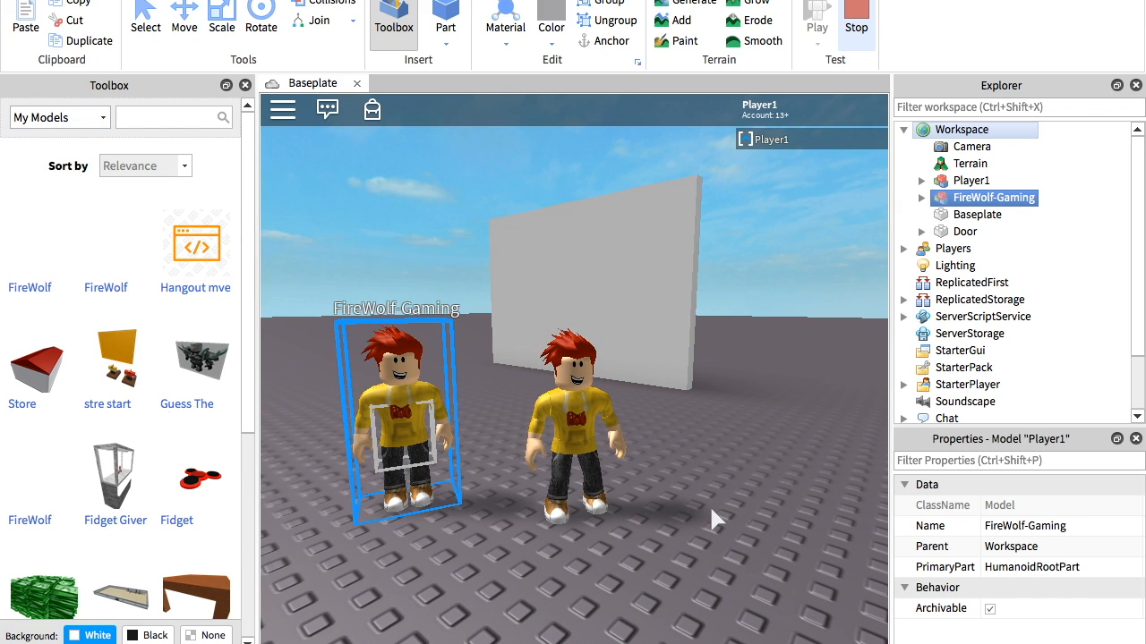
click(57, 116)
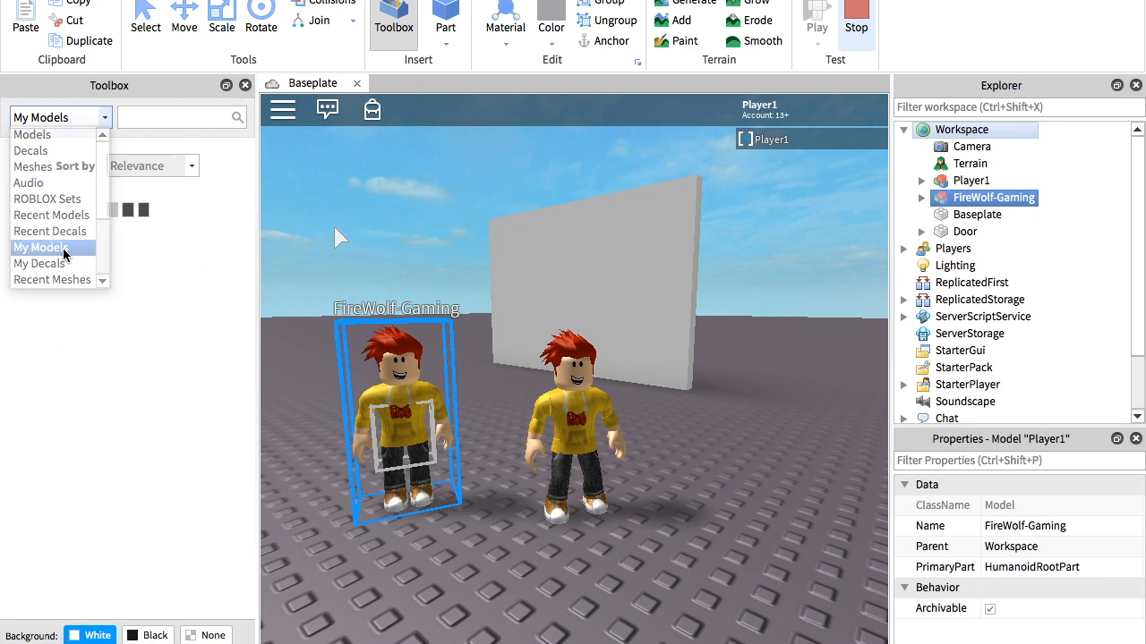
click(39, 247)
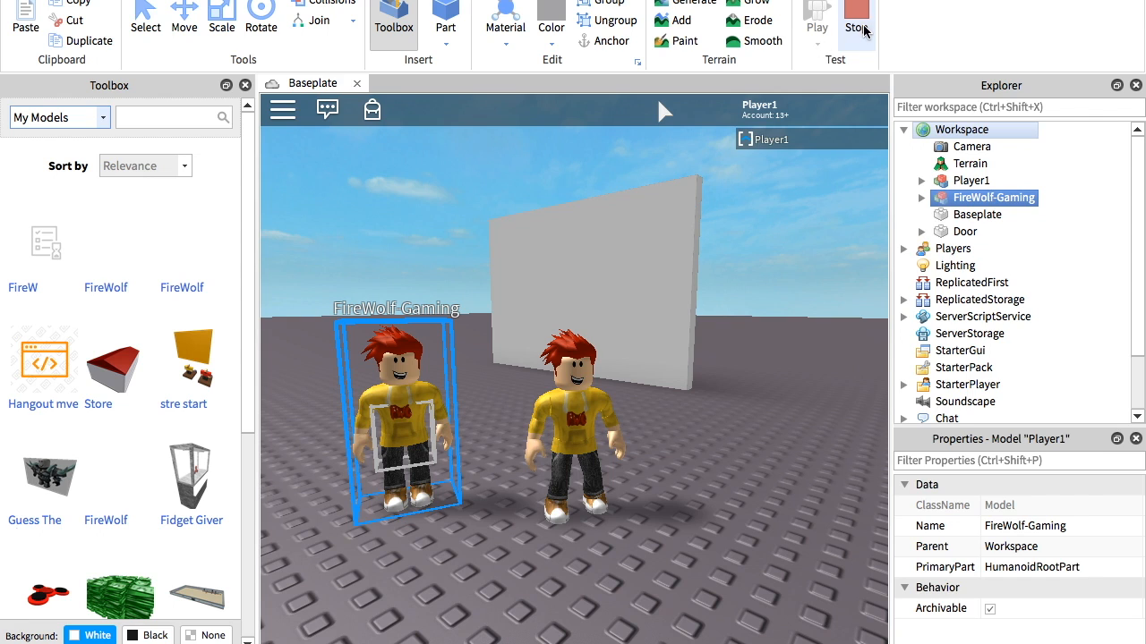
click(856, 17)
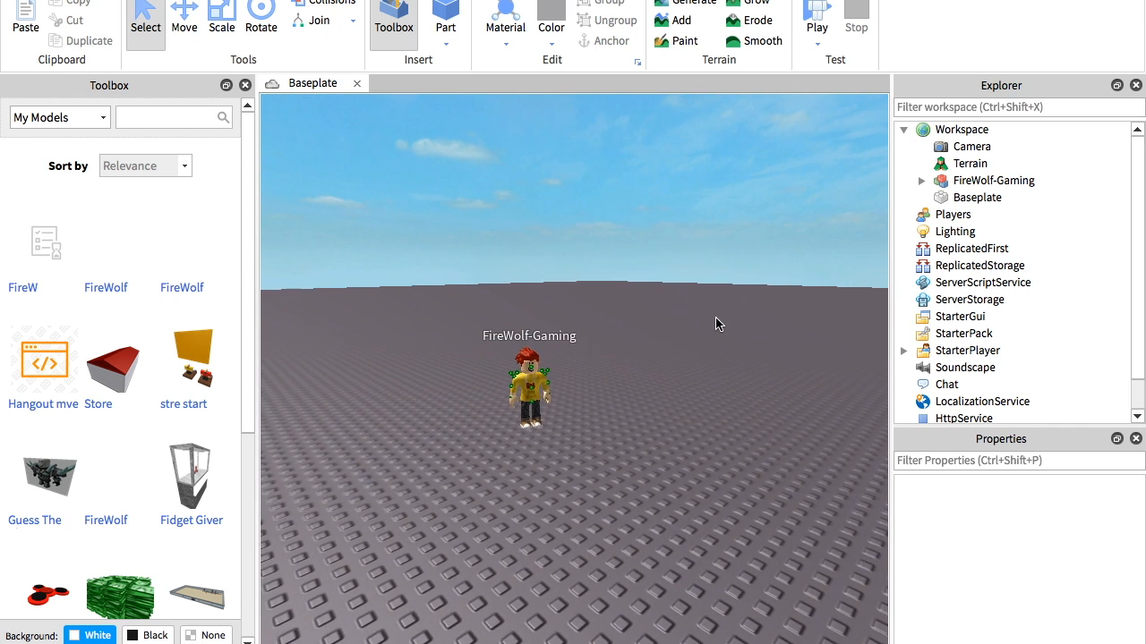
- Expand FireWolf-Gaming's parts and view the Animate LocalScript's properties
click(920, 179)
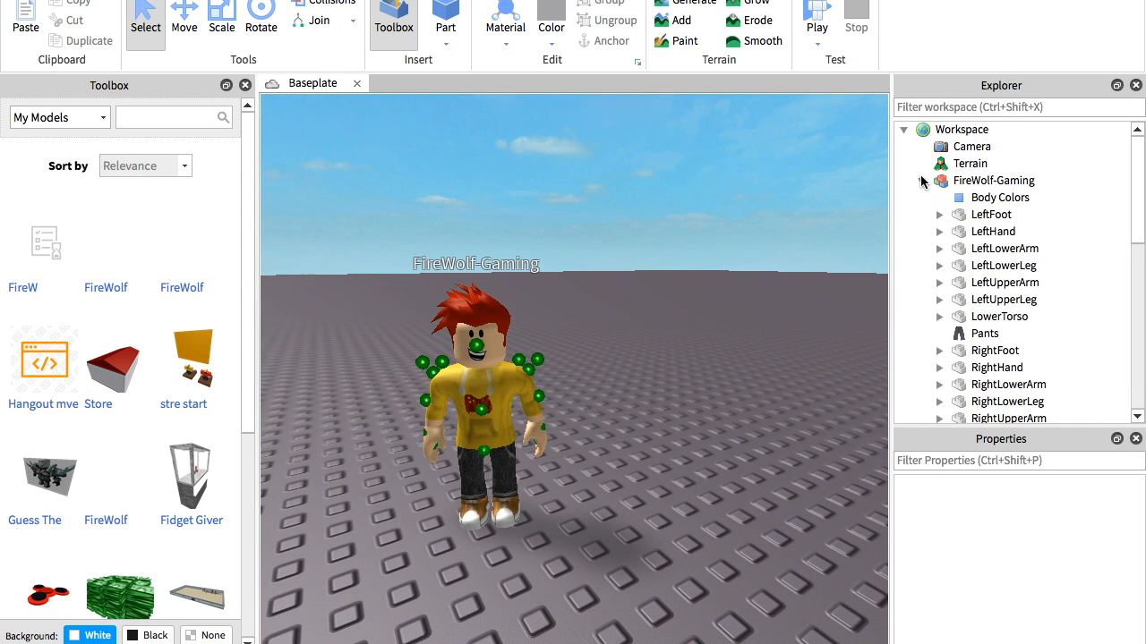
scroll(down, 3)
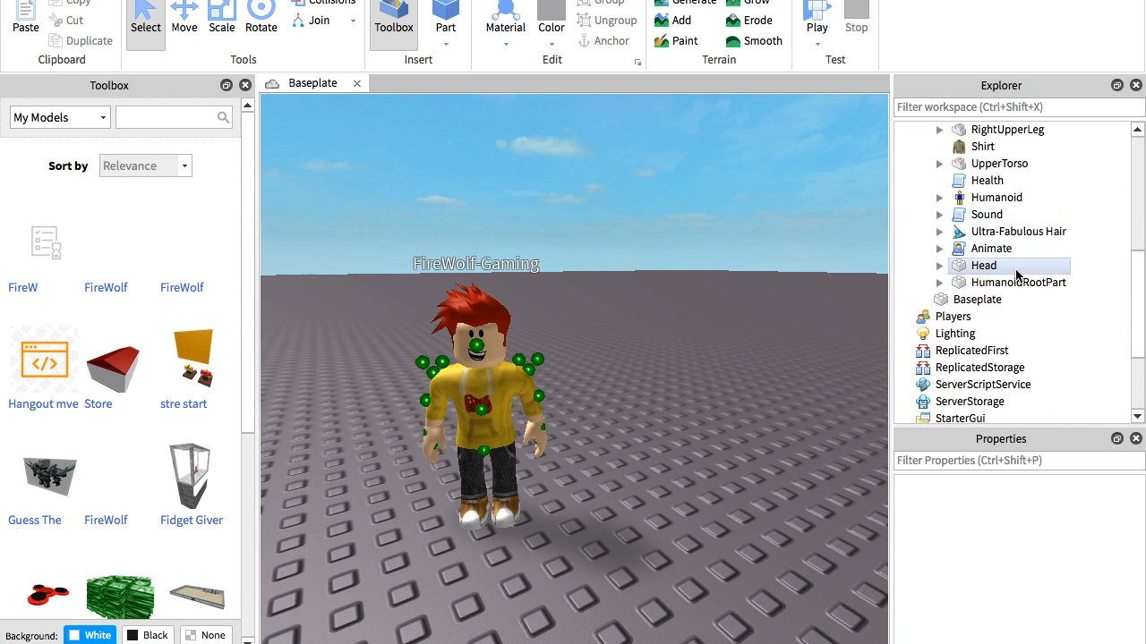
click(992, 247)
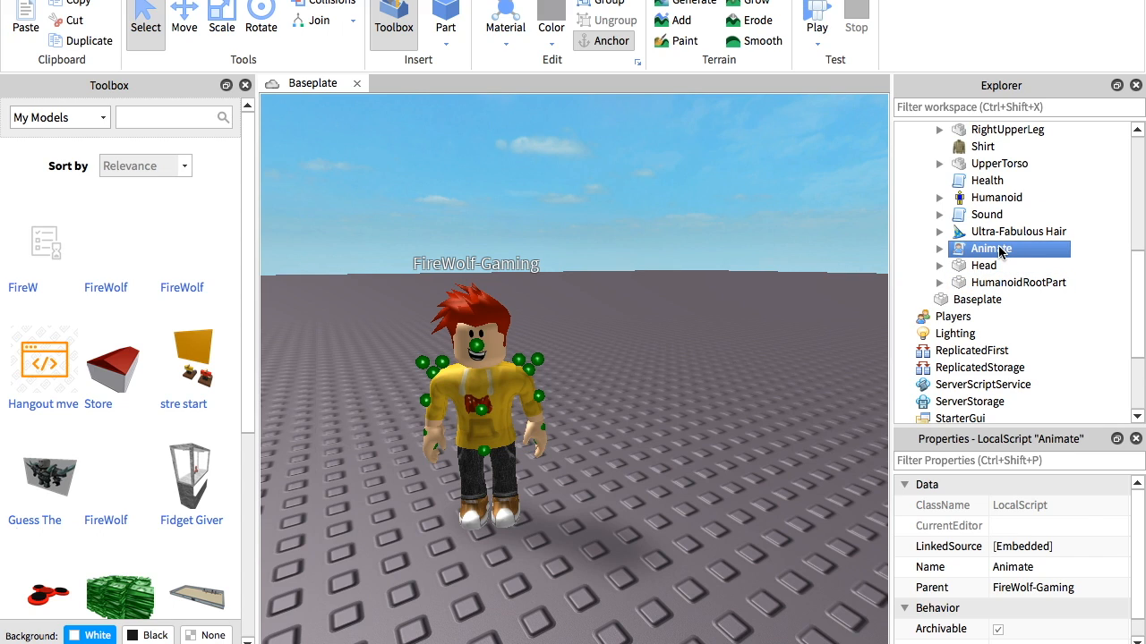
mouse_move(1072, 238)
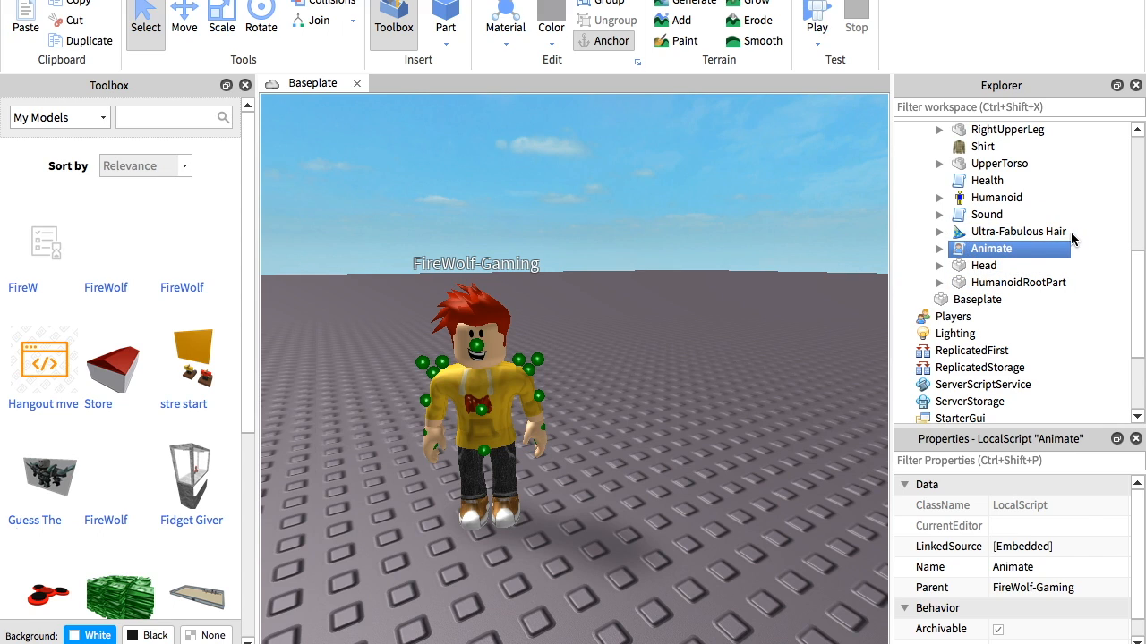
scroll(up, 3)
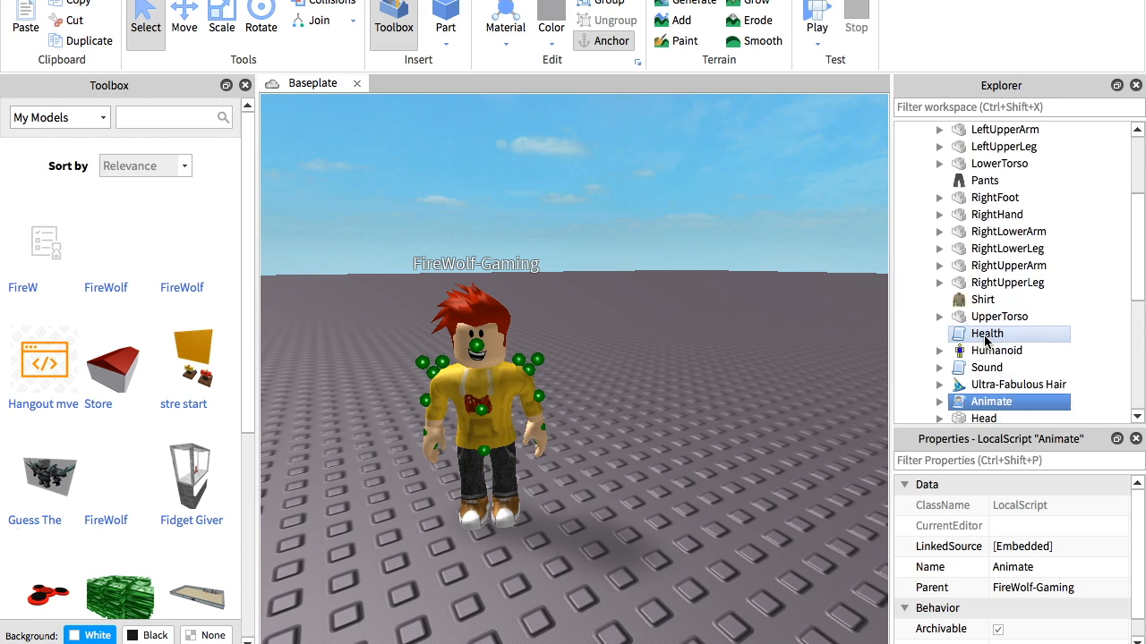
scroll(up, 3)
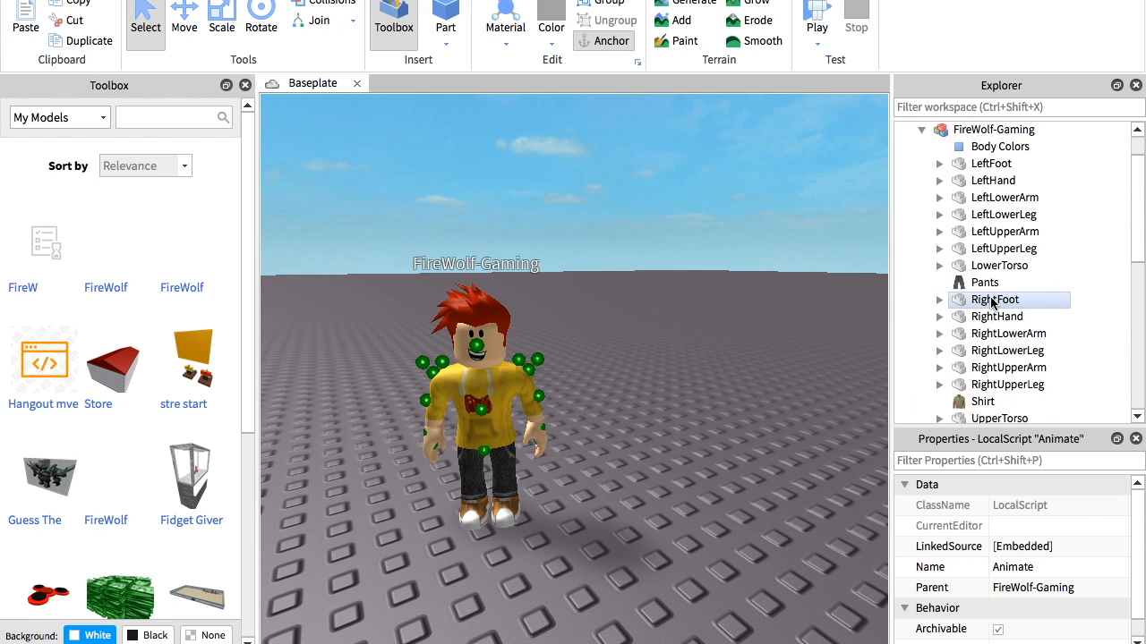
scroll(down, 3)
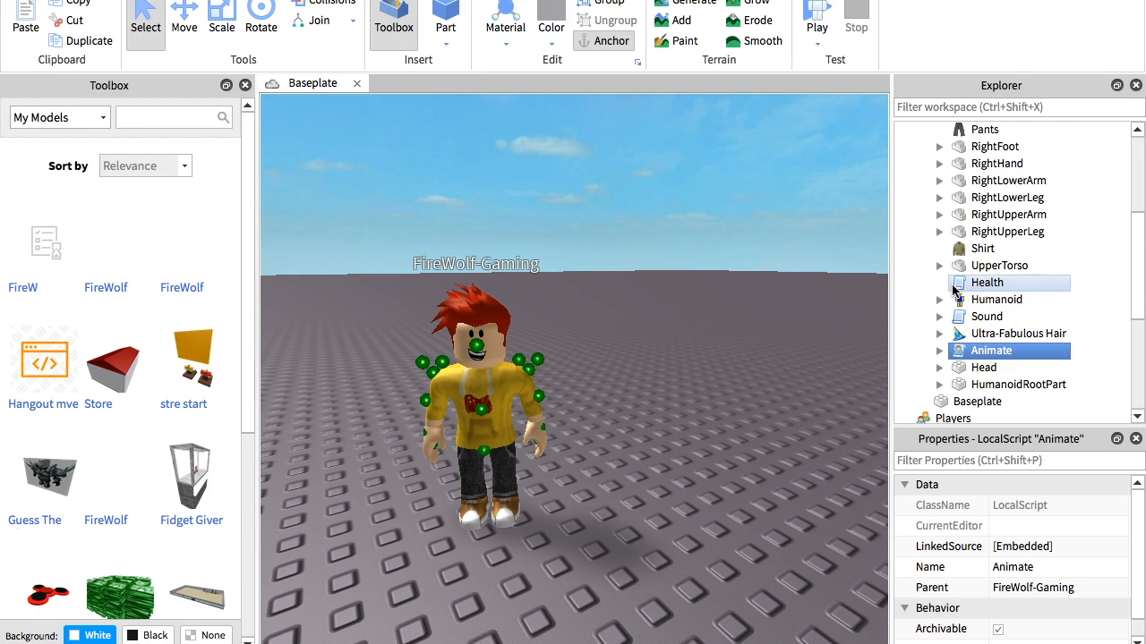
mouse_move(965, 286)
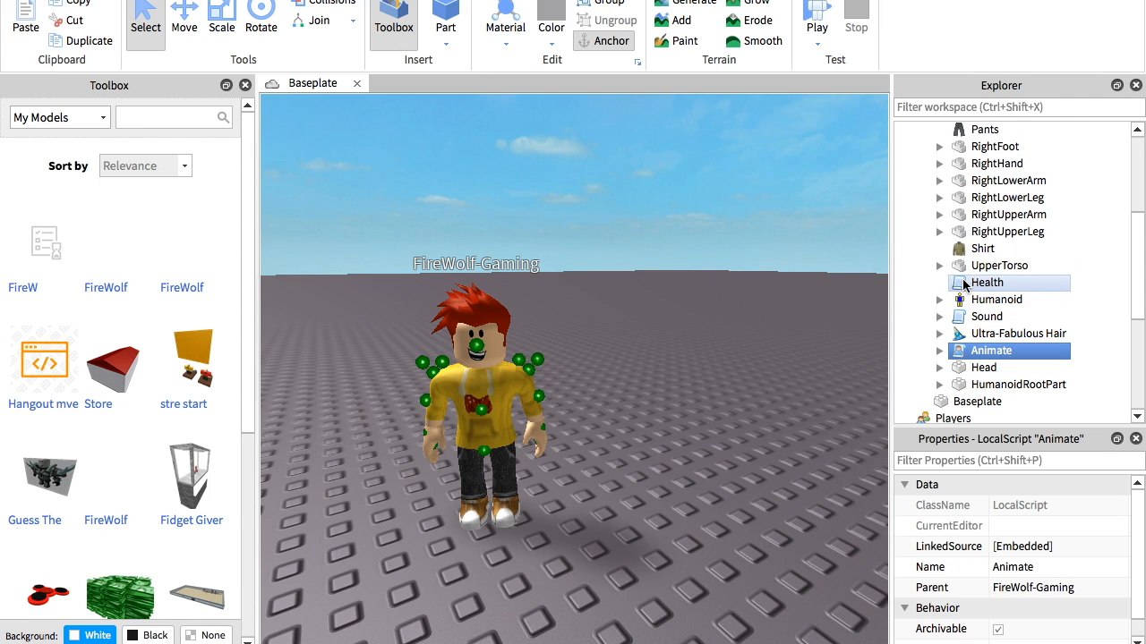
mouse_move(1029, 283)
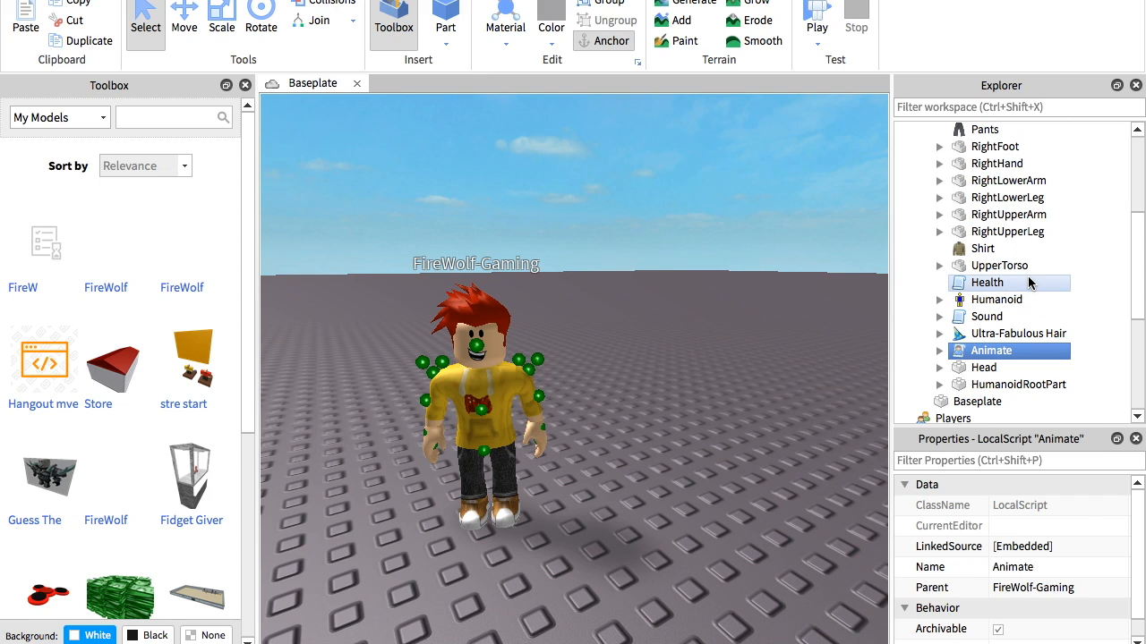
mouse_move(838, 280)
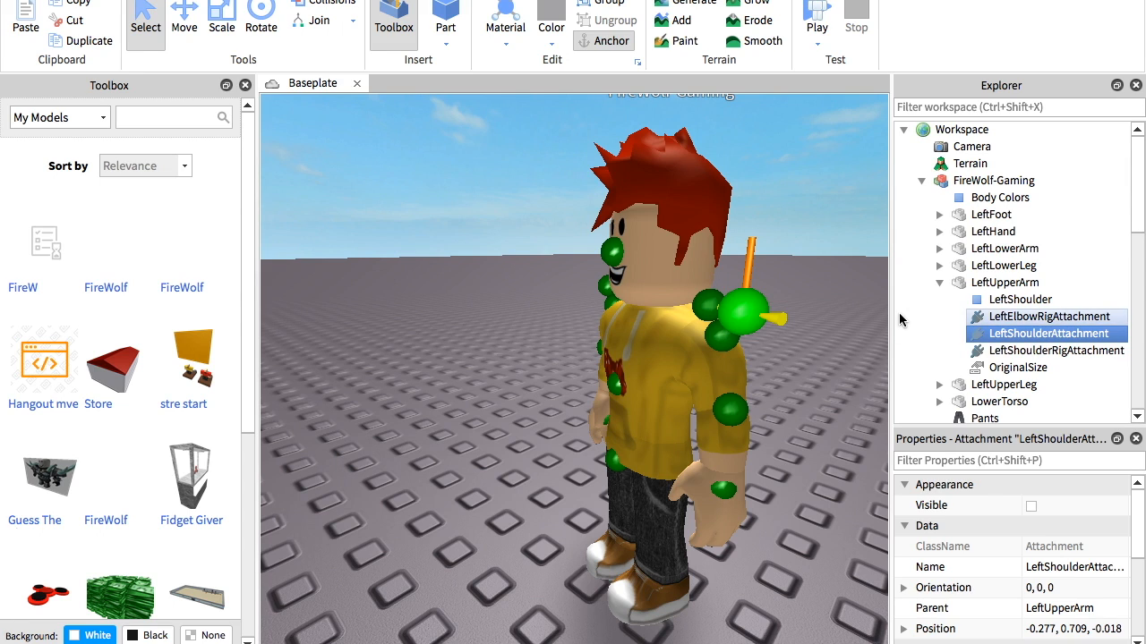
- Collapse the FireWolf-Gaming component list and clear the selection
click(920, 179)
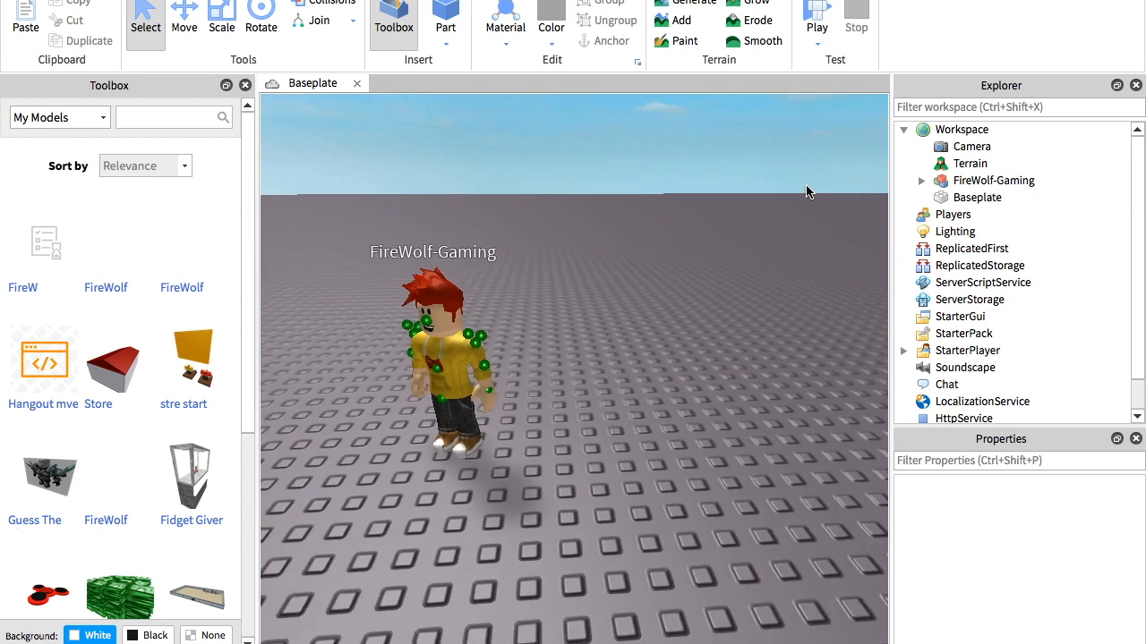